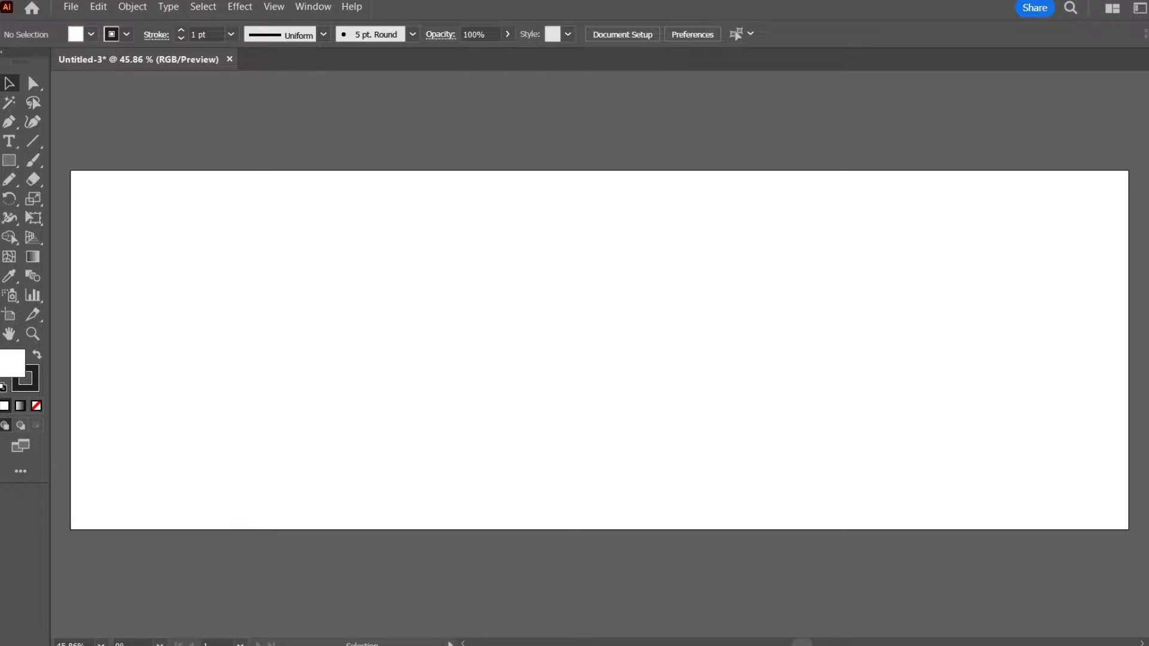
mouse_move(769, 256)
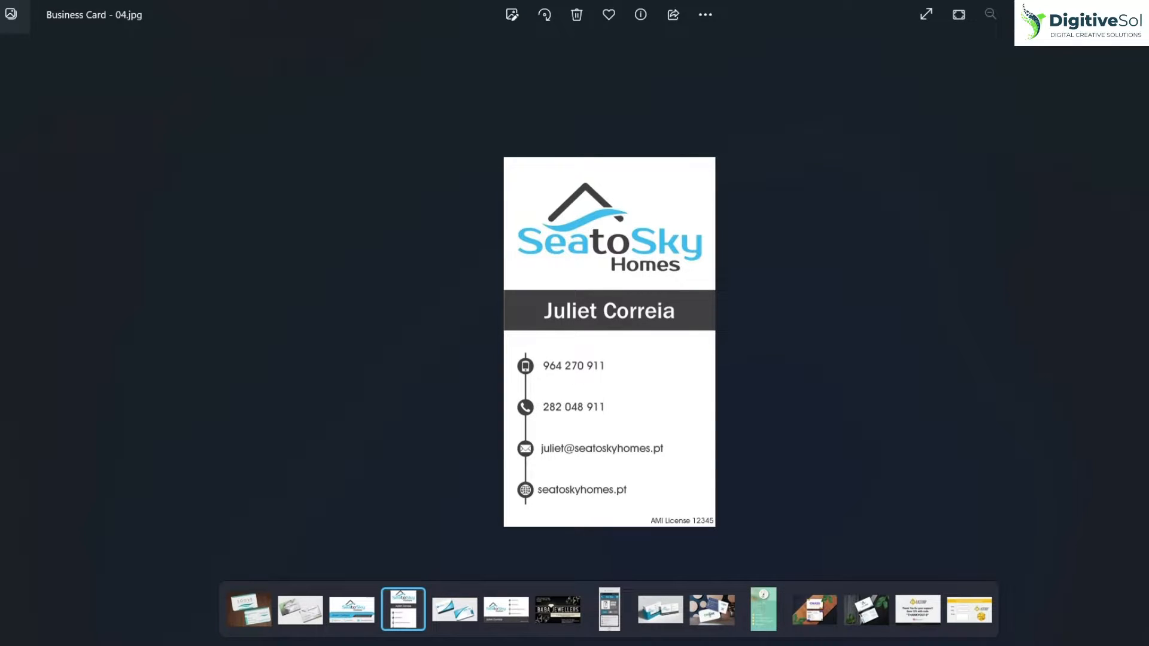
Step: Browse the filmstrip through business card designs until the claim-denials infographic is shown
click(505, 609)
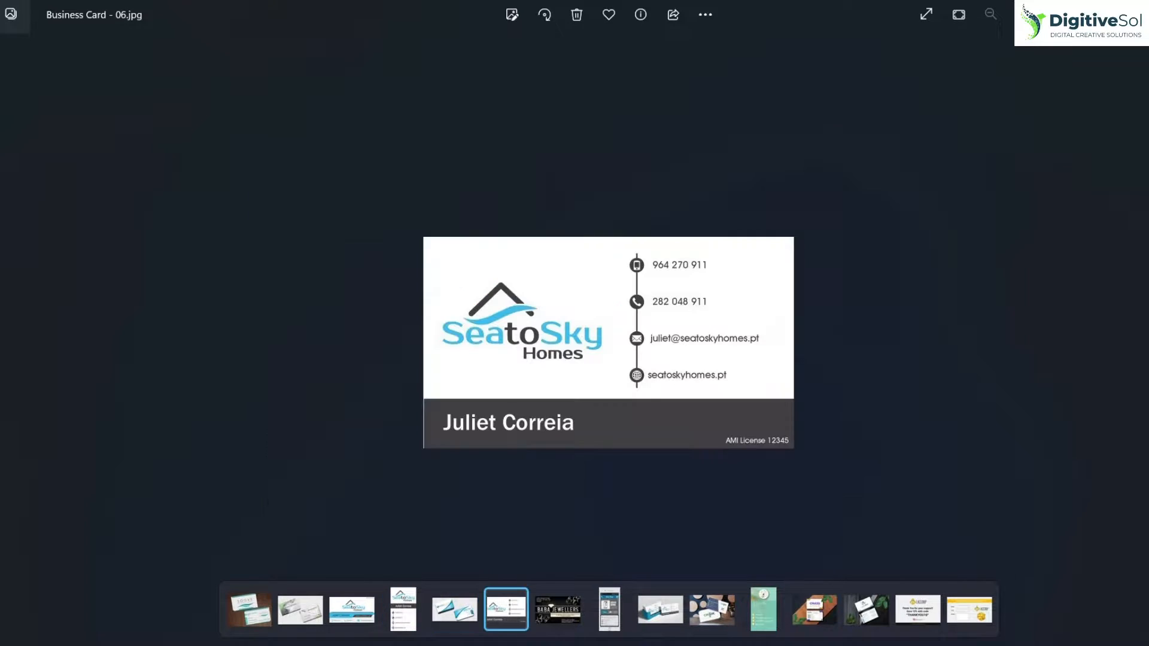
click(608, 610)
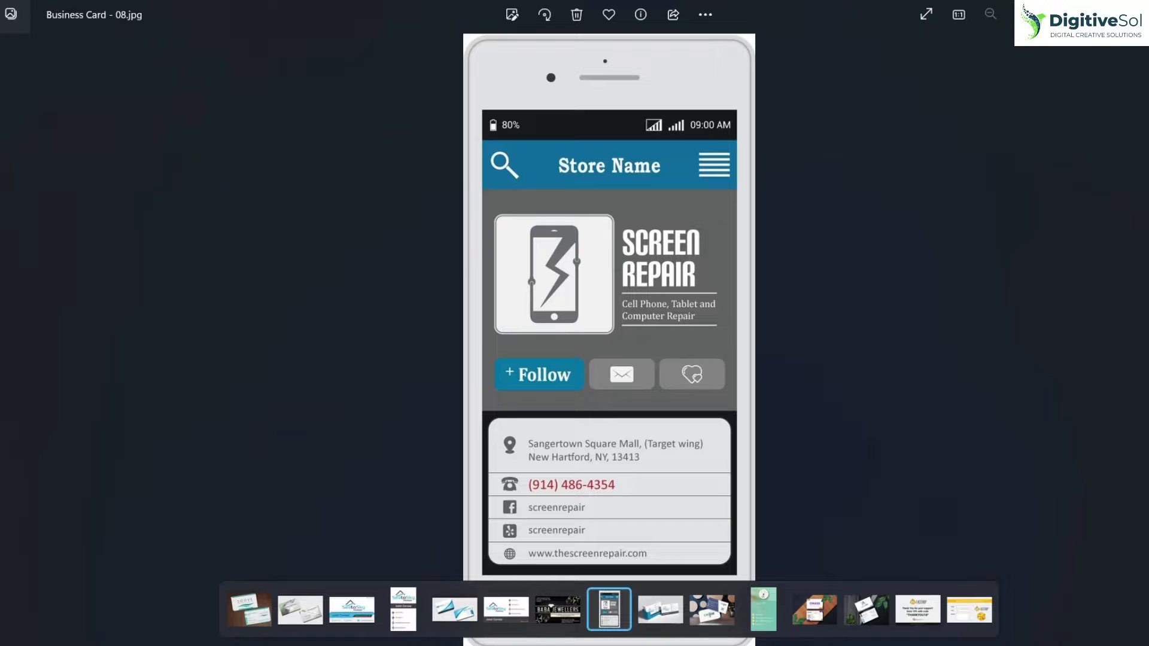
click(710, 610)
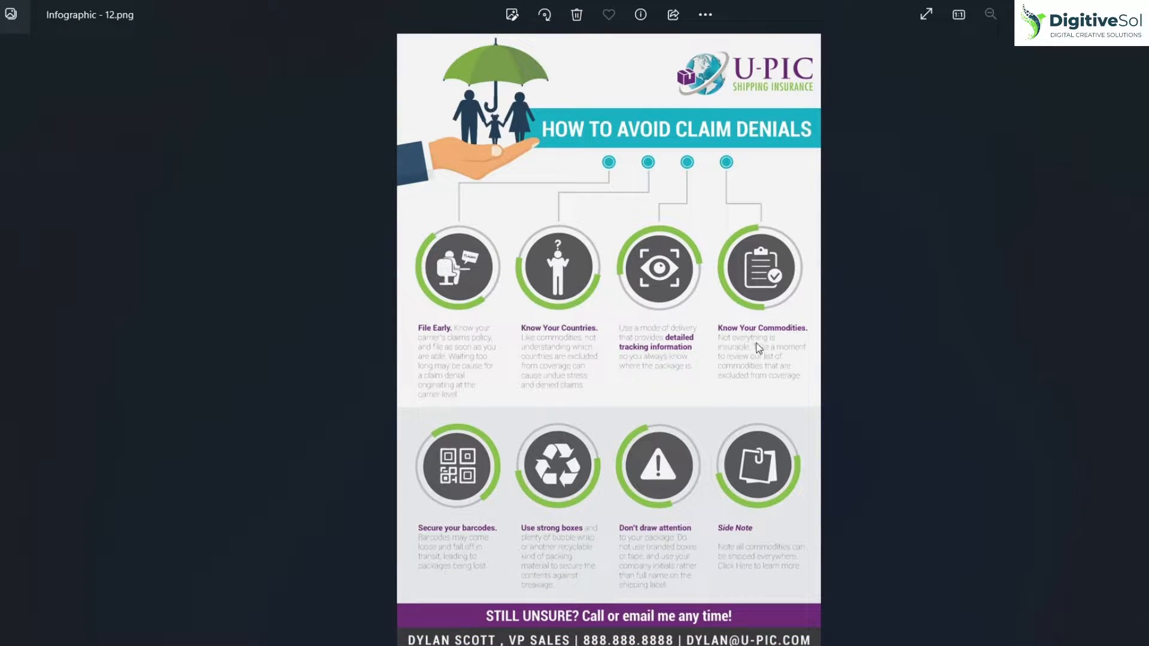
mouse_move(893, 307)
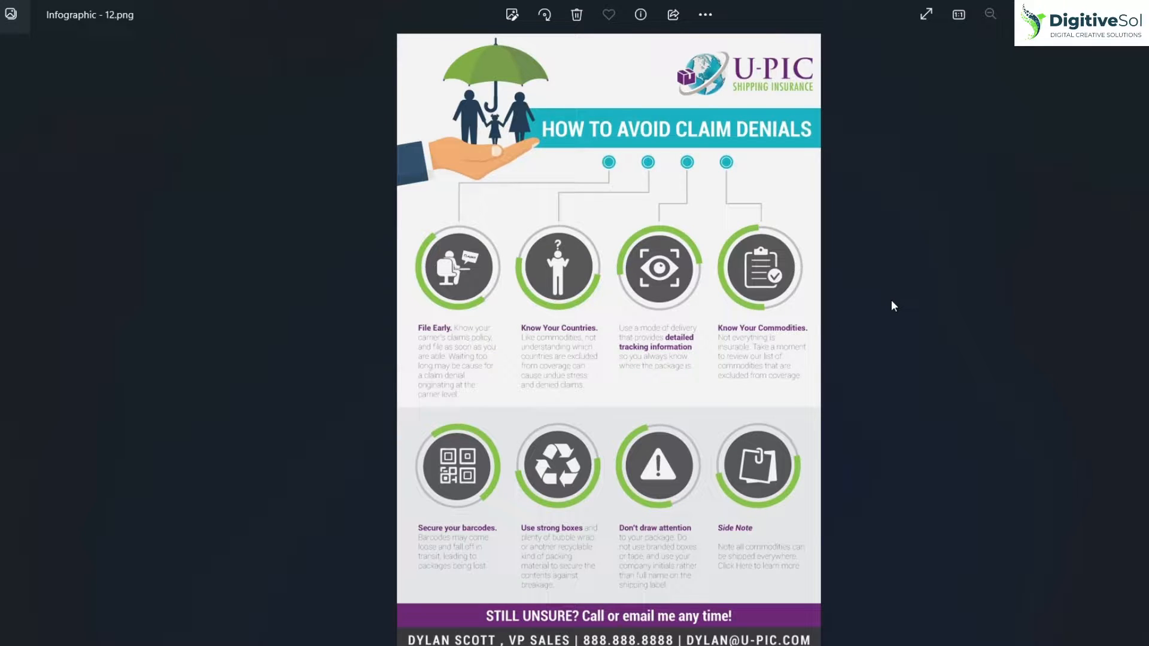
mouse_move(455, 275)
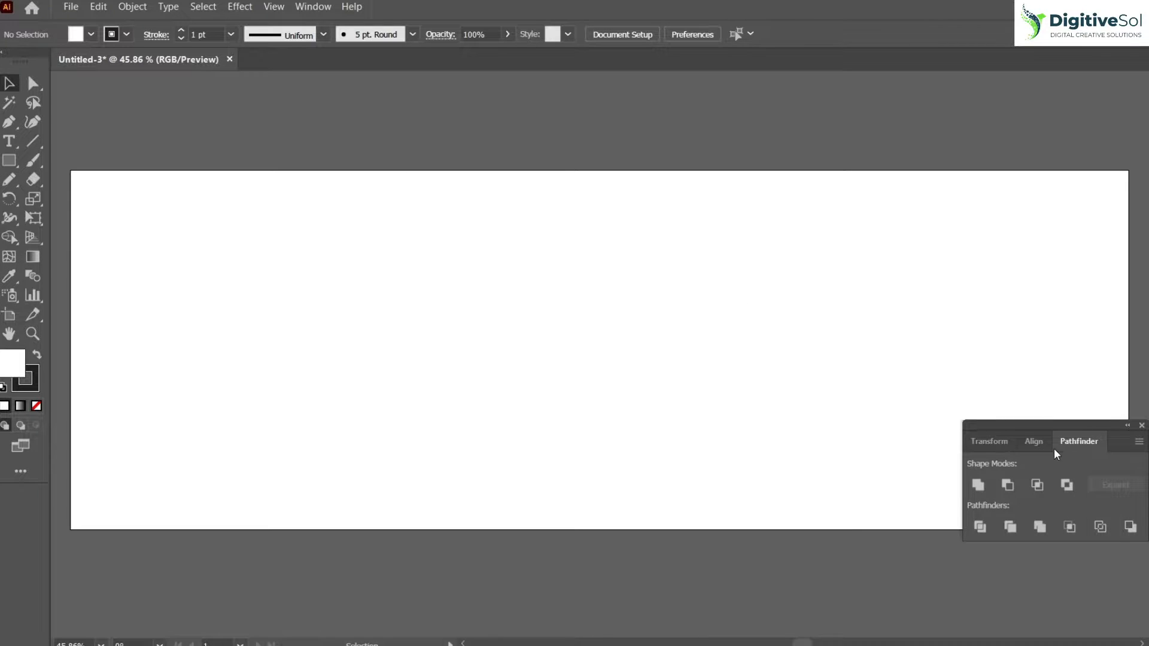
mouse_move(609, 426)
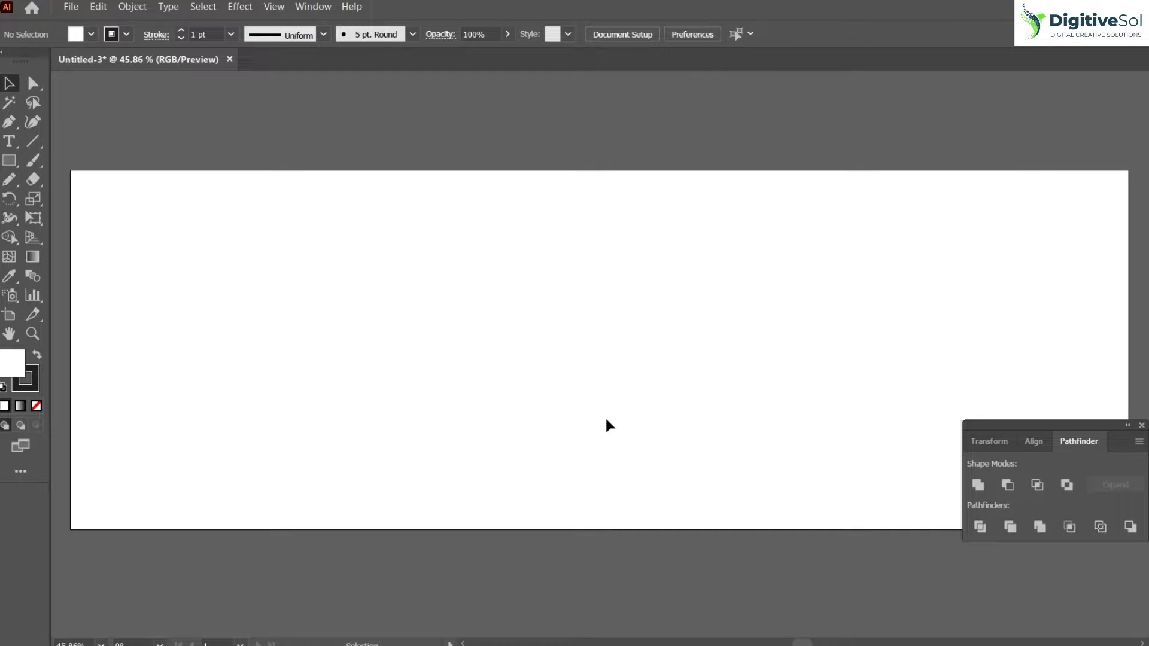
mouse_move(504, 423)
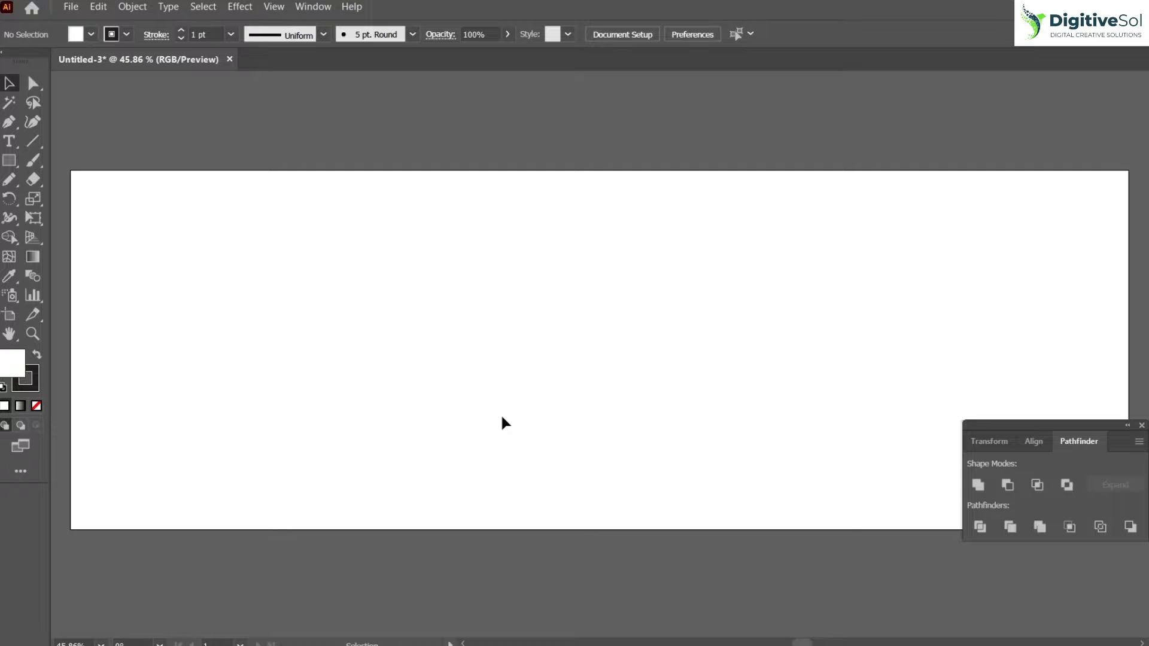
mouse_move(311, 357)
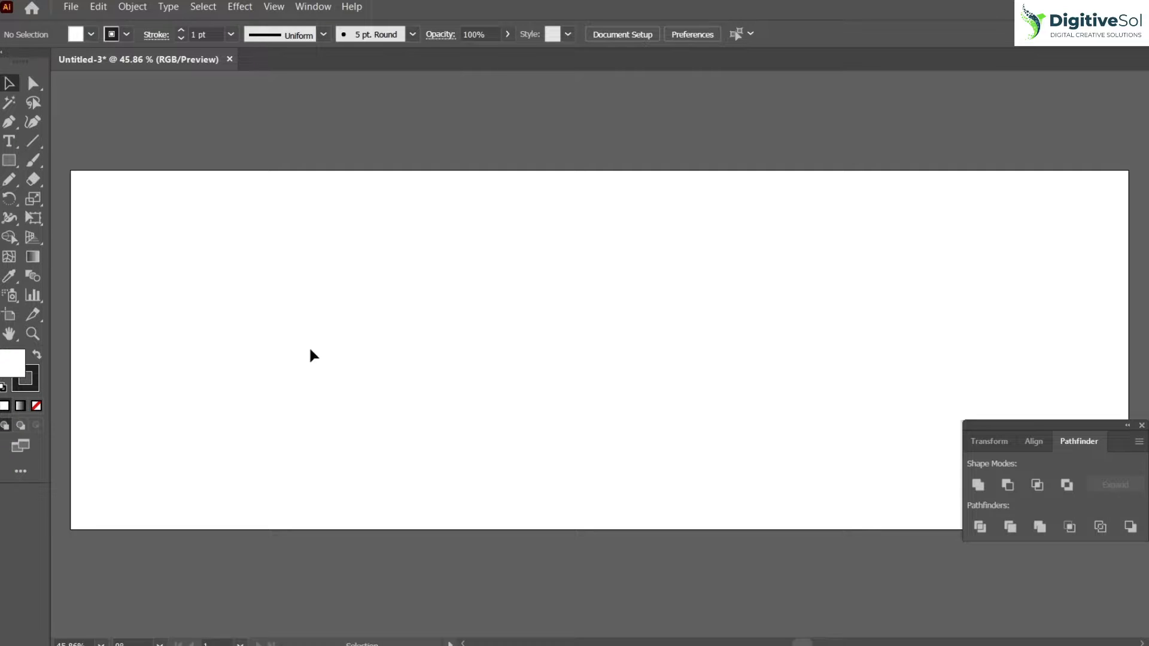
Step: Draw two concentric circles and a 3-sided polygon triangle, then unite the outer shapes into a pin outline
click(10, 159)
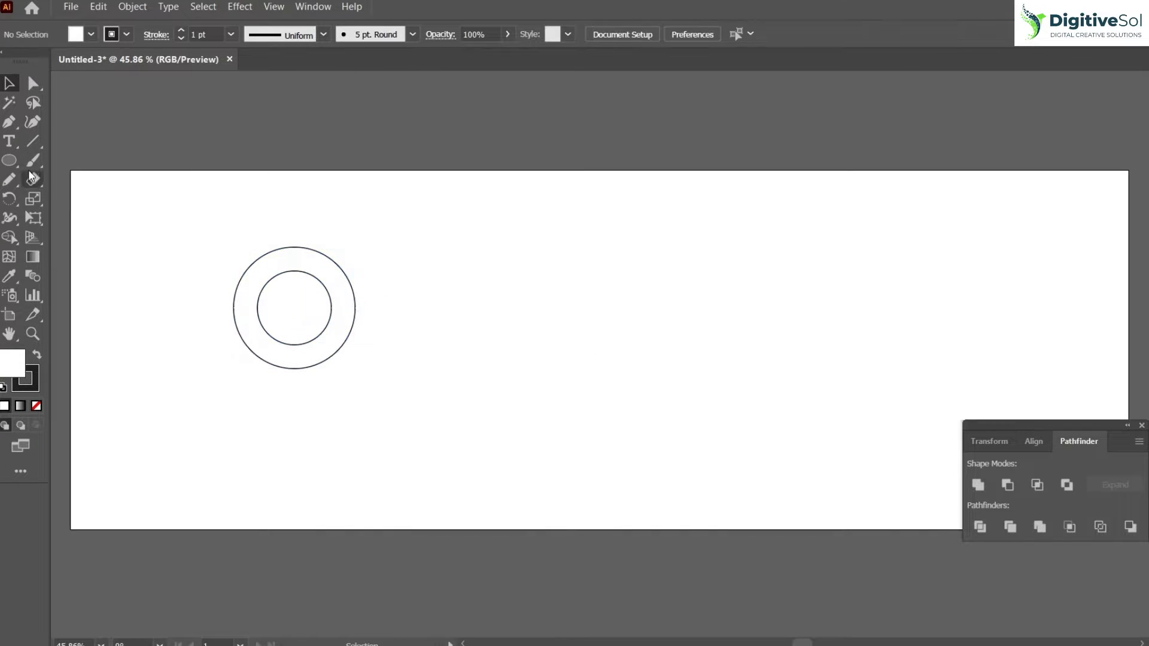
click(433, 274)
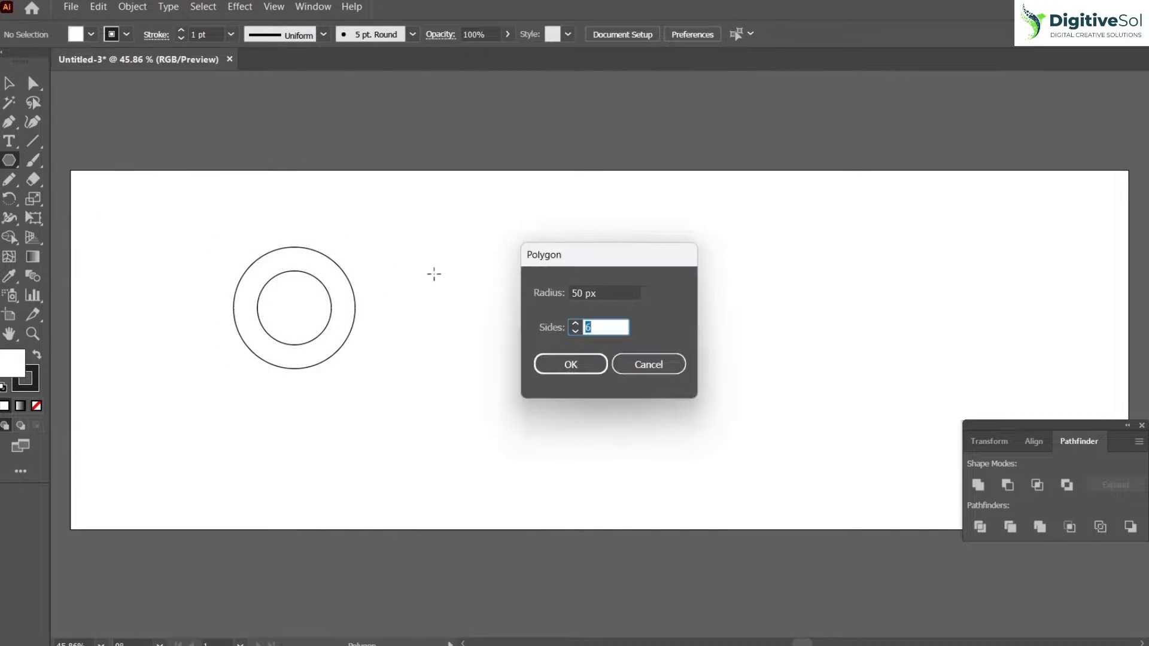
text(3)
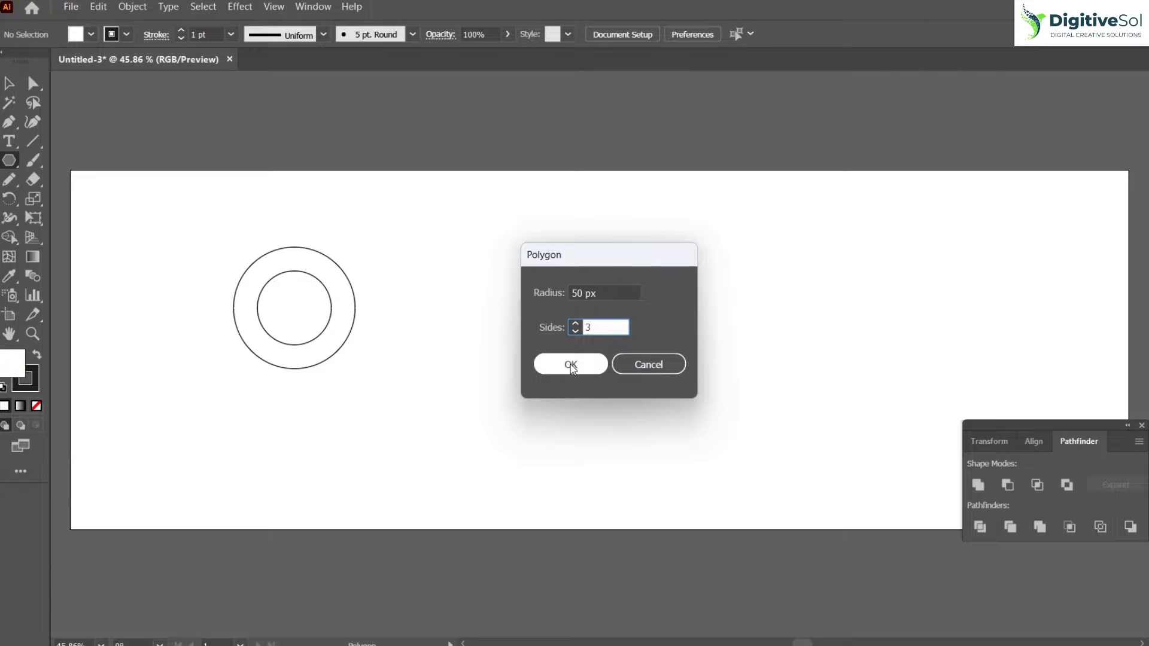
click(570, 364)
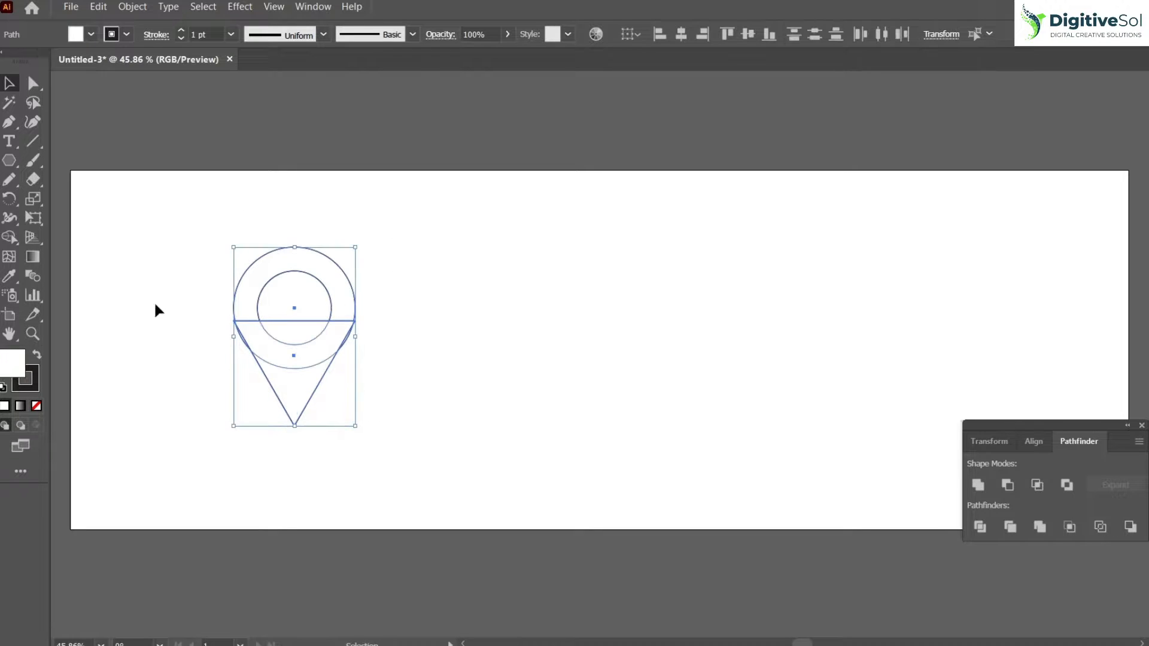
click(401, 400)
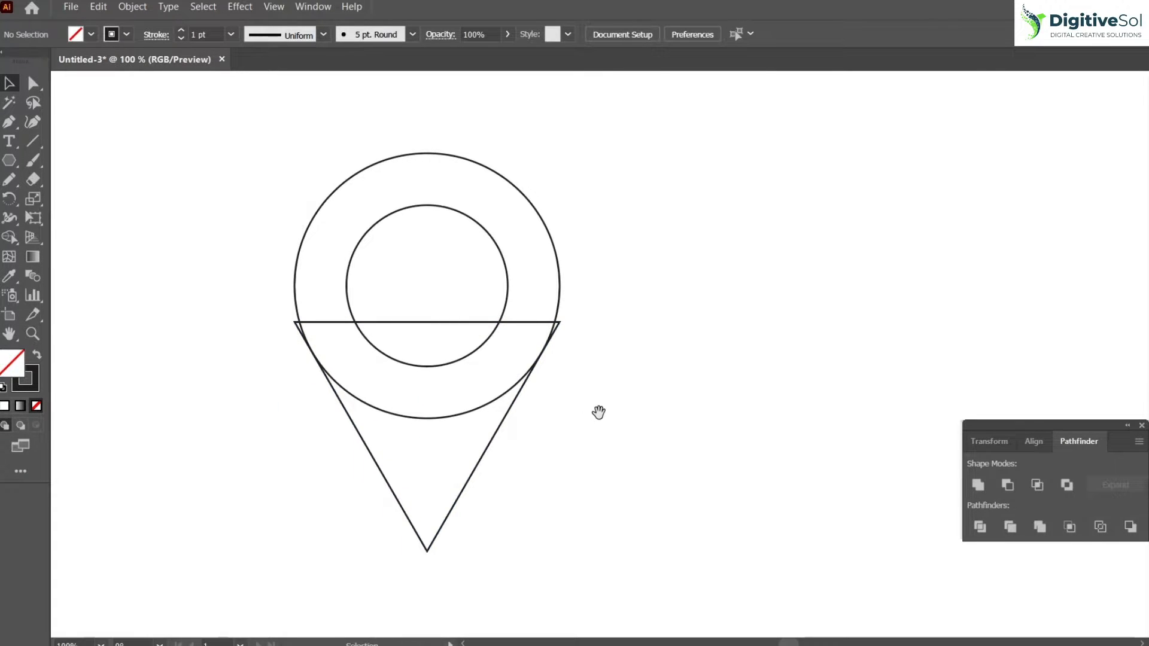
key(ctrl+a)
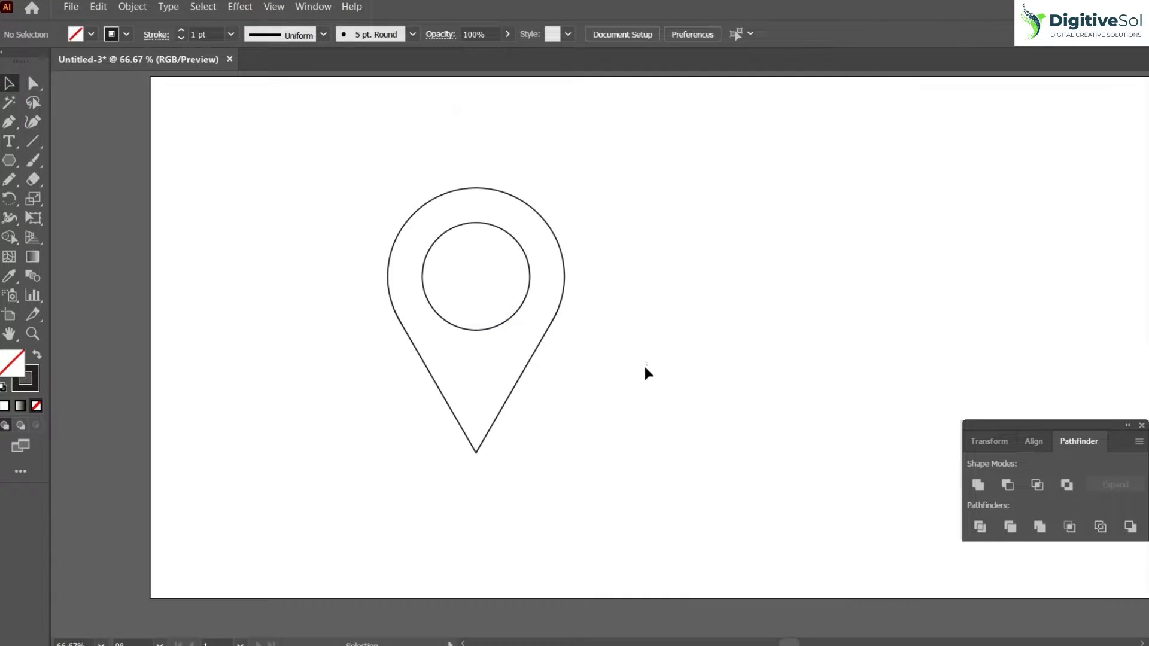
Step: Give the pin outline a 2 pt stroke and duplicate it to the right
click(475, 322)
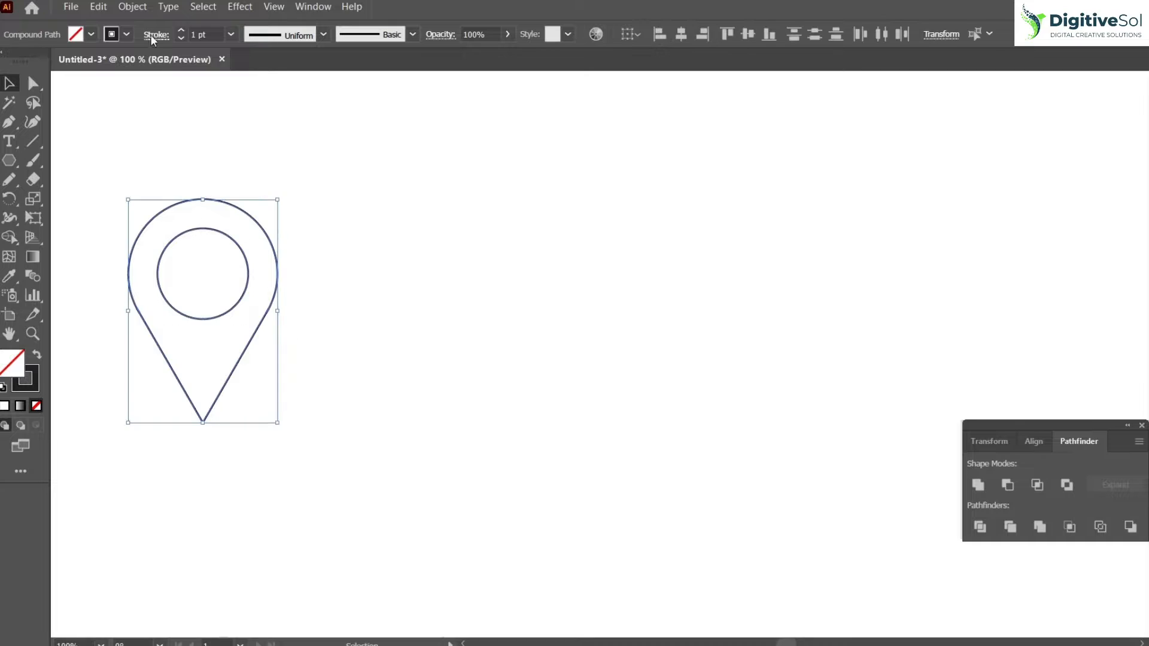
click(286, 334)
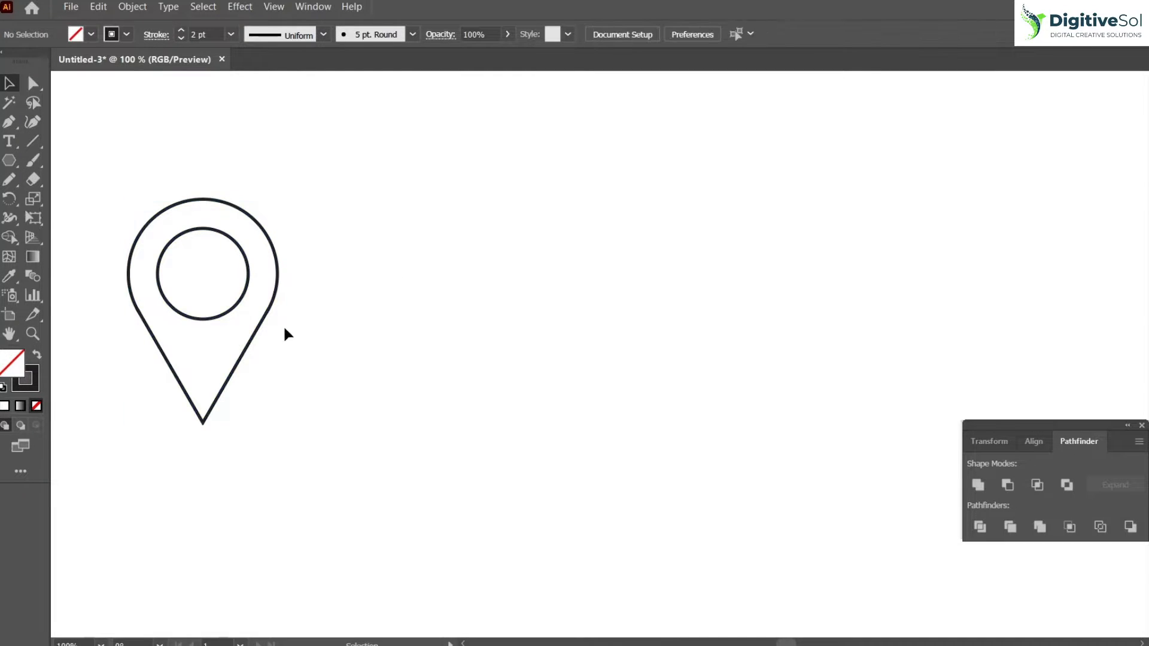
mouse_move(176, 280)
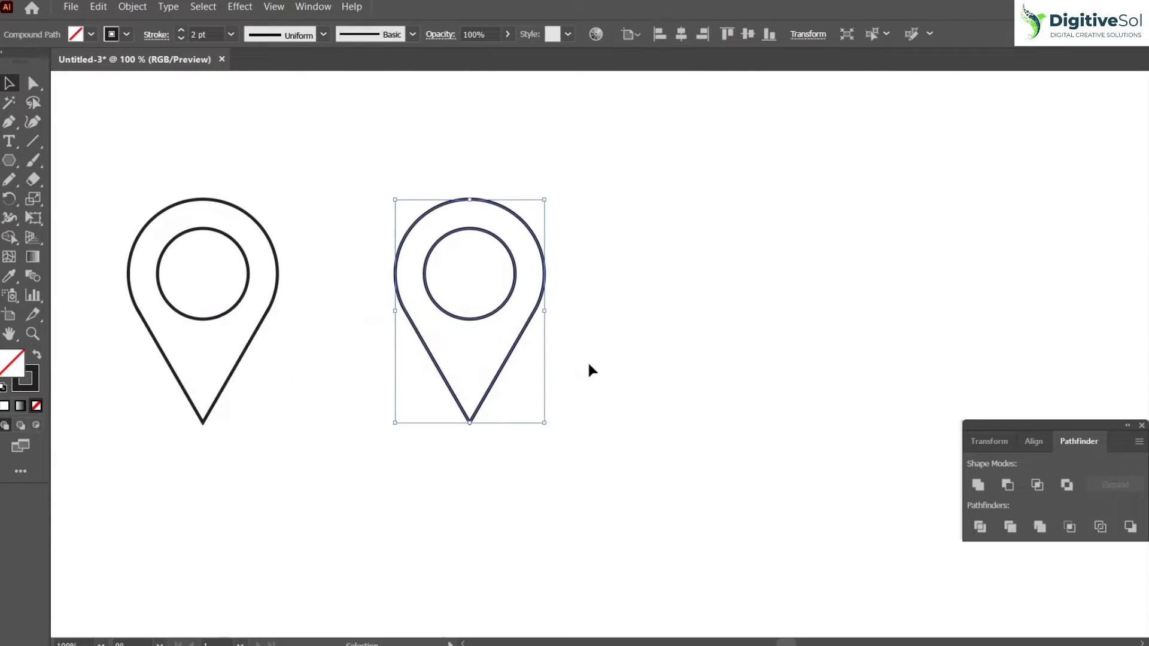
mouse_move(37, 365)
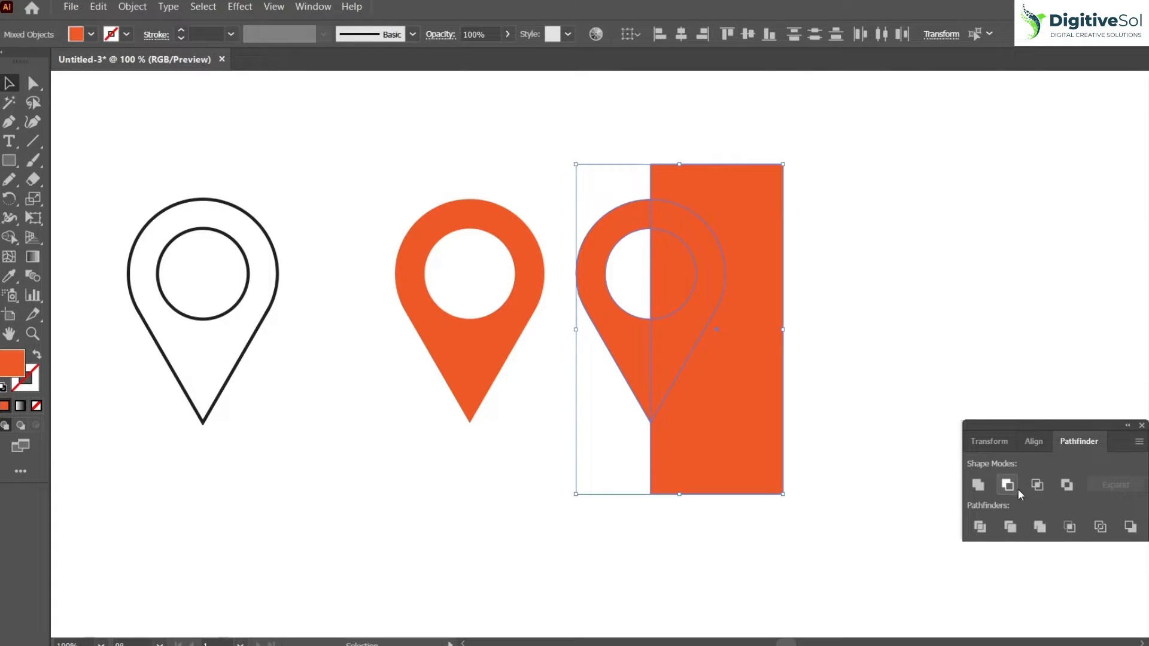
Step: Divide the orange pin with a rectangle, darken its left half, and scale both pins down
click(1006, 484)
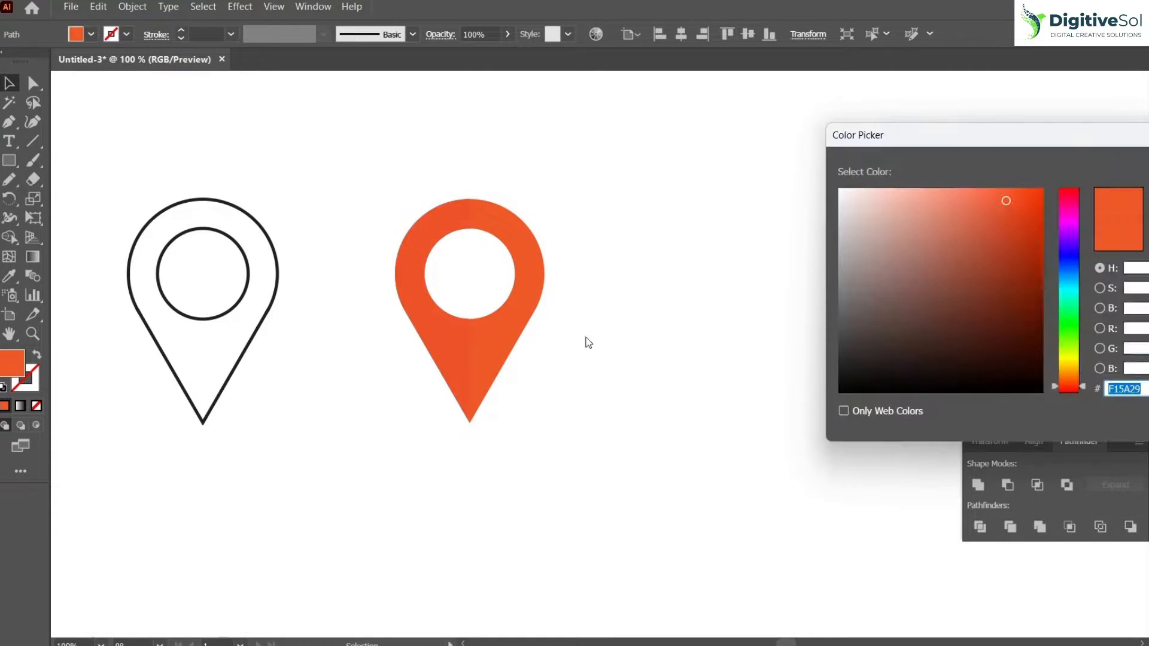
click(997, 213)
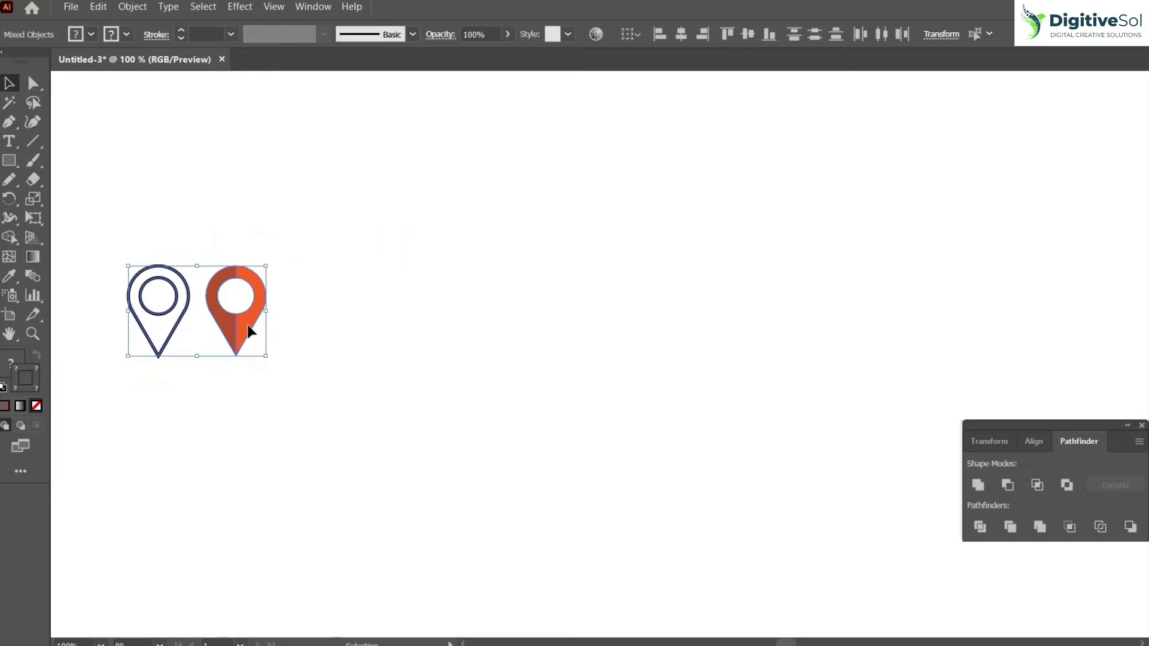
click(375, 277)
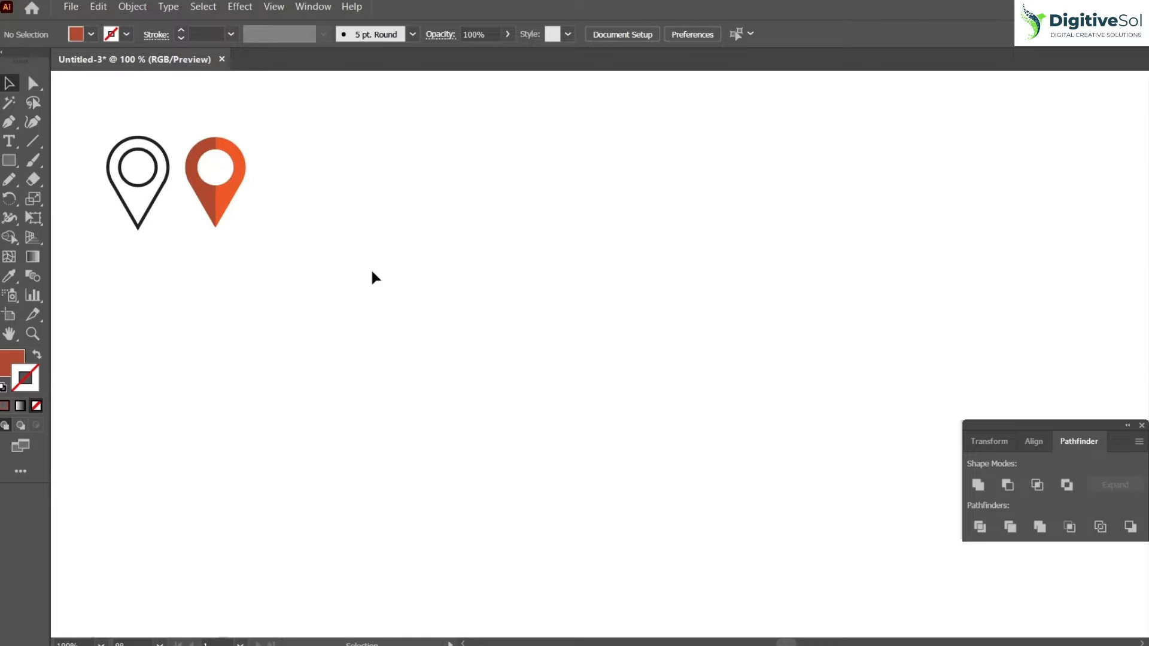
Step: Draw a large circle with a narrower ellipse inside it below the pins to start the globe
click(10, 159)
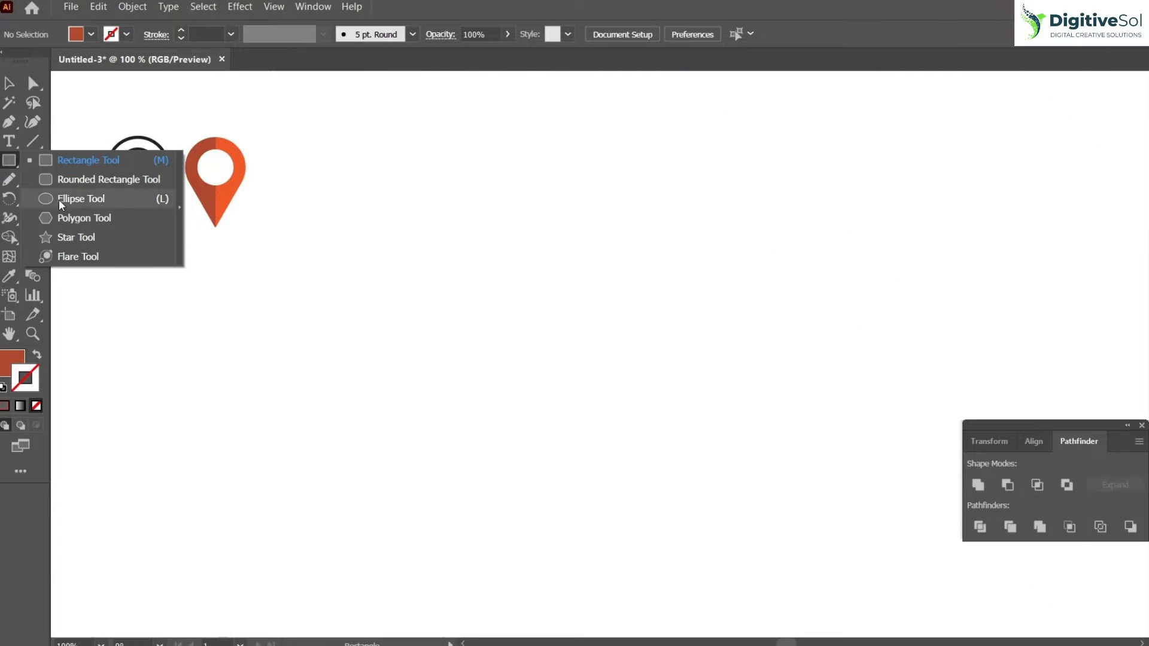
click(80, 198)
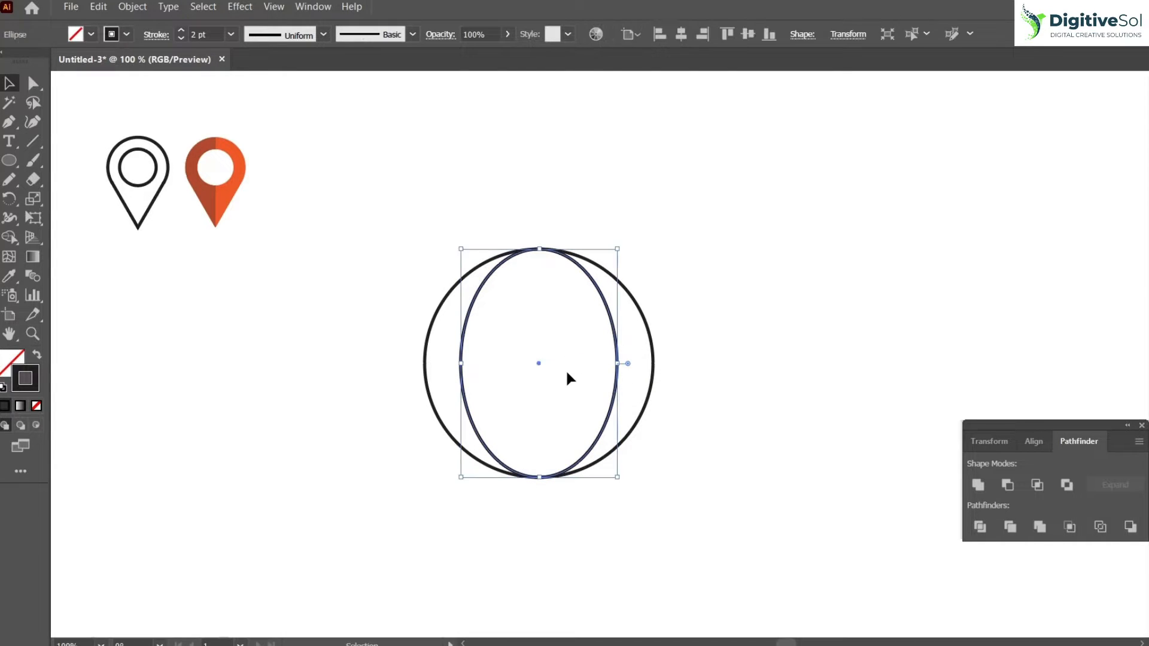
mouse_move(618, 366)
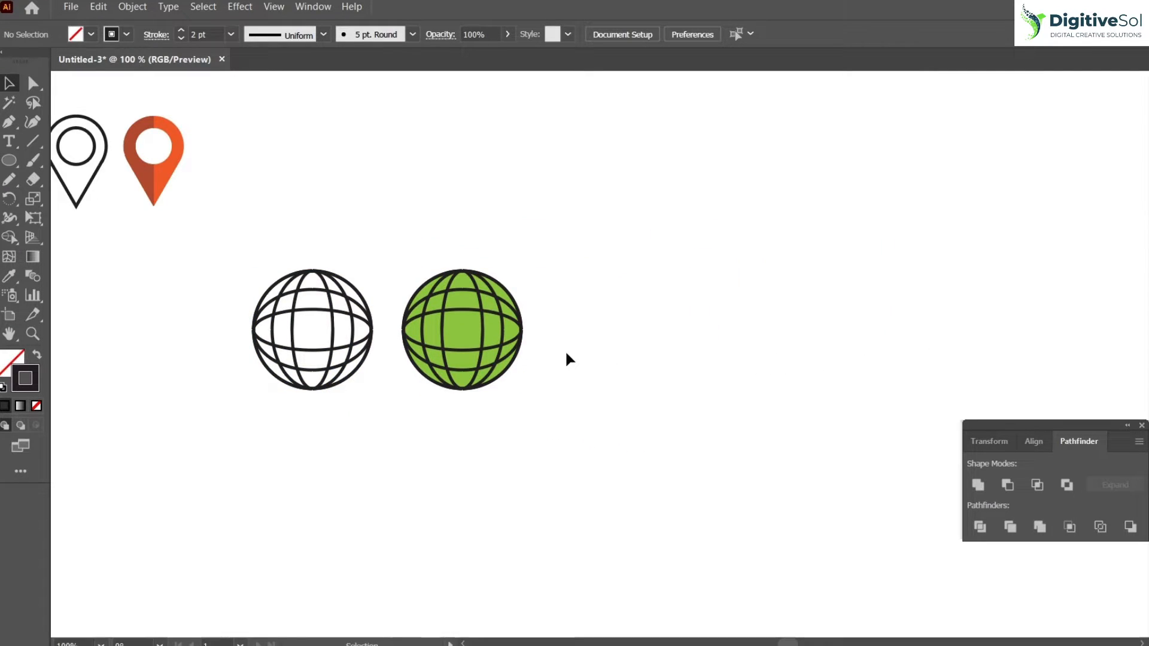
Step: Expand the second globe's fill and stroke so its grid lines become shapes
click(461, 329)
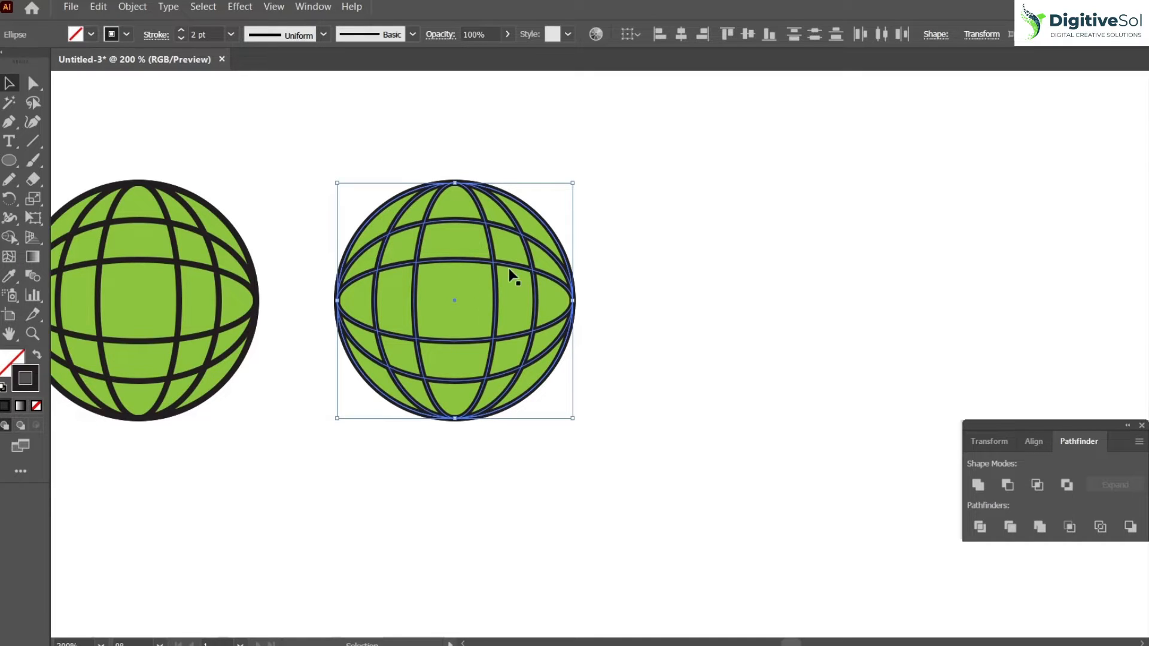
mouse_move(196, 114)
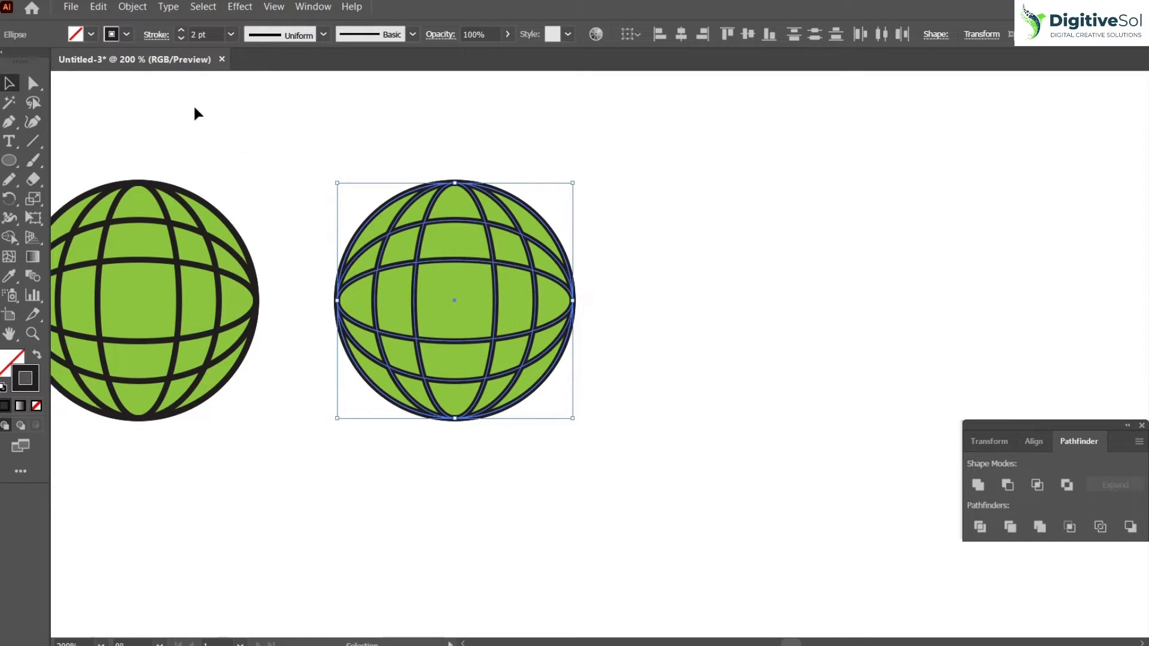
click(131, 8)
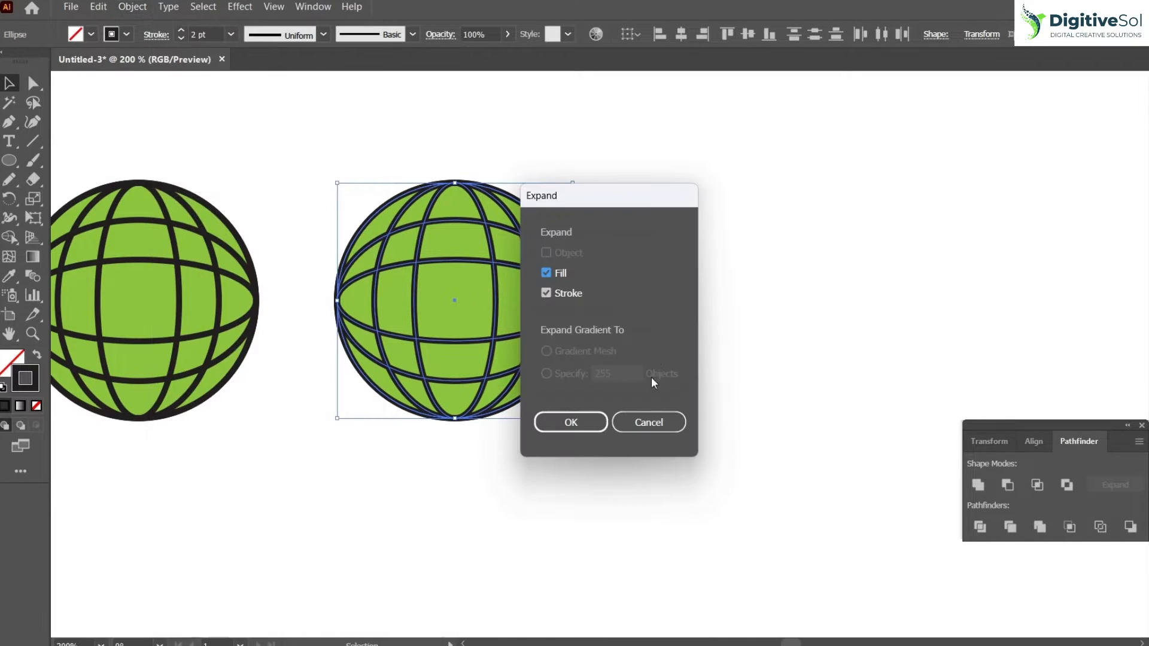
click(571, 422)
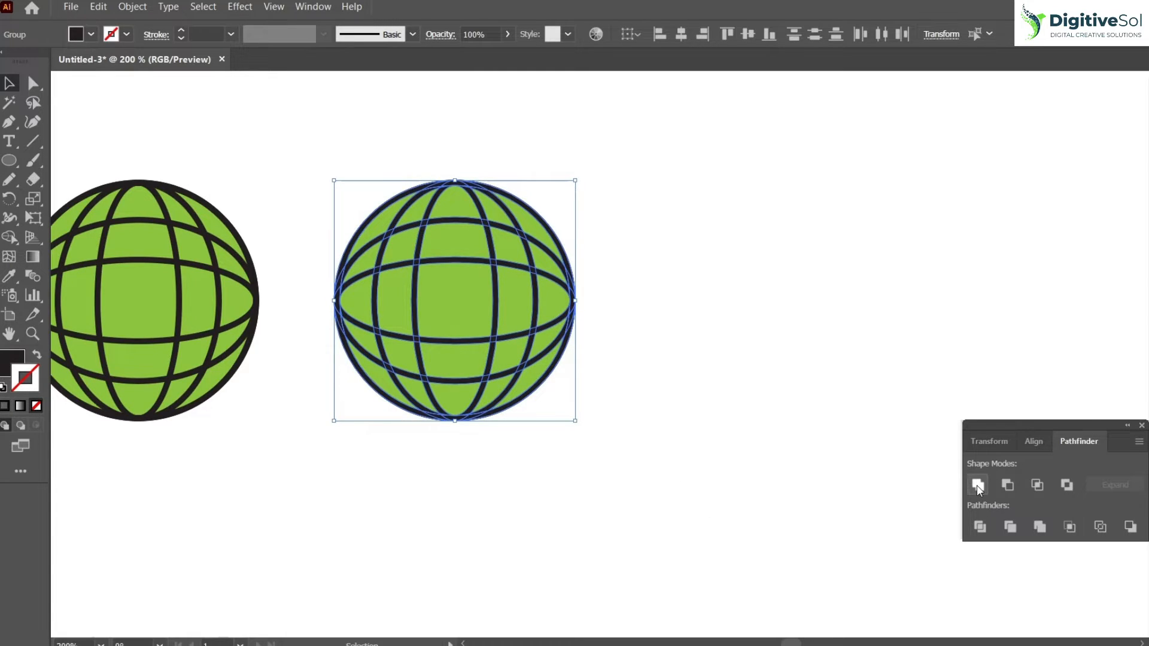
click(978, 485)
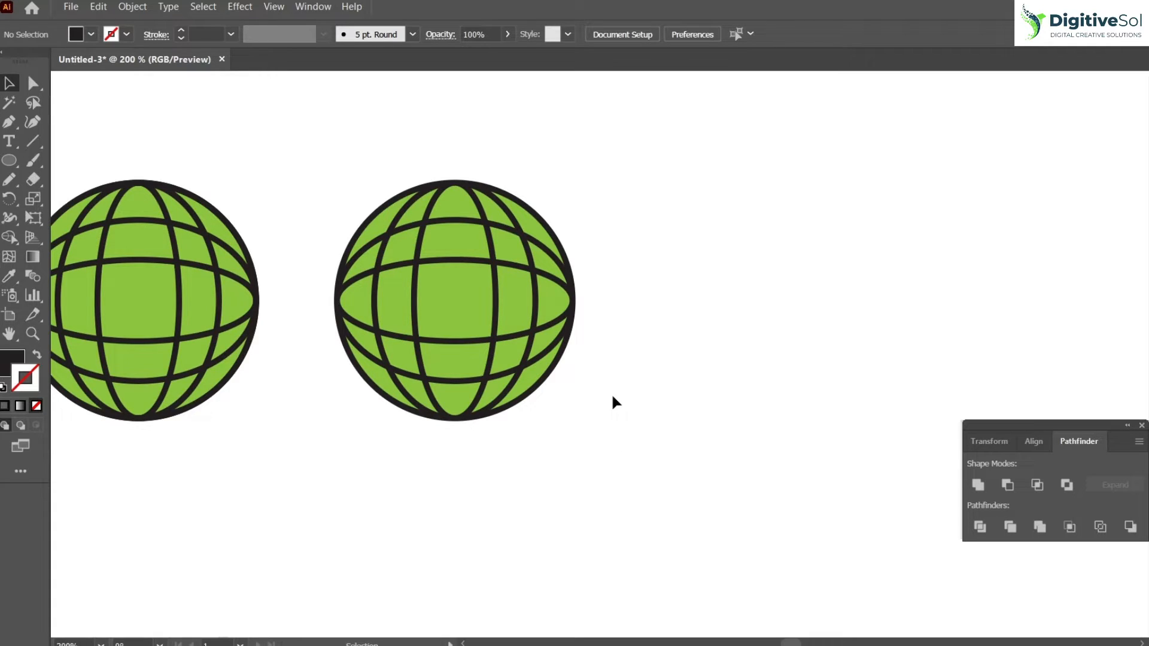
mouse_move(538, 334)
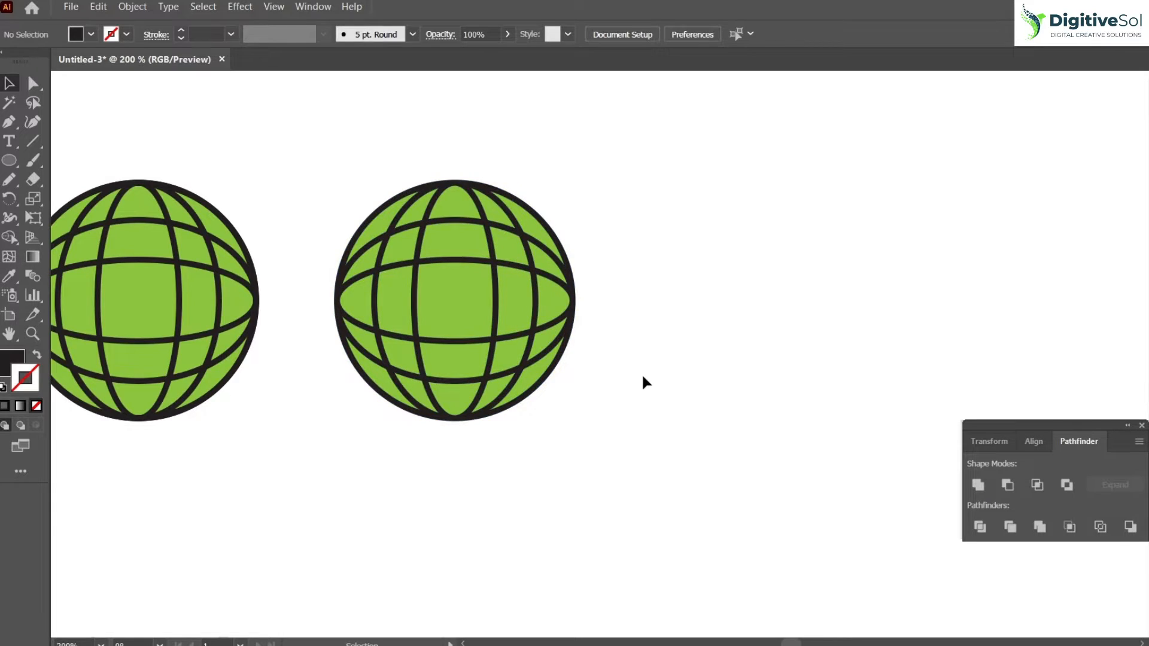
Step: Knock the grid lines out of the green circle with Minus Front, leaving white gaps
click(454, 299)
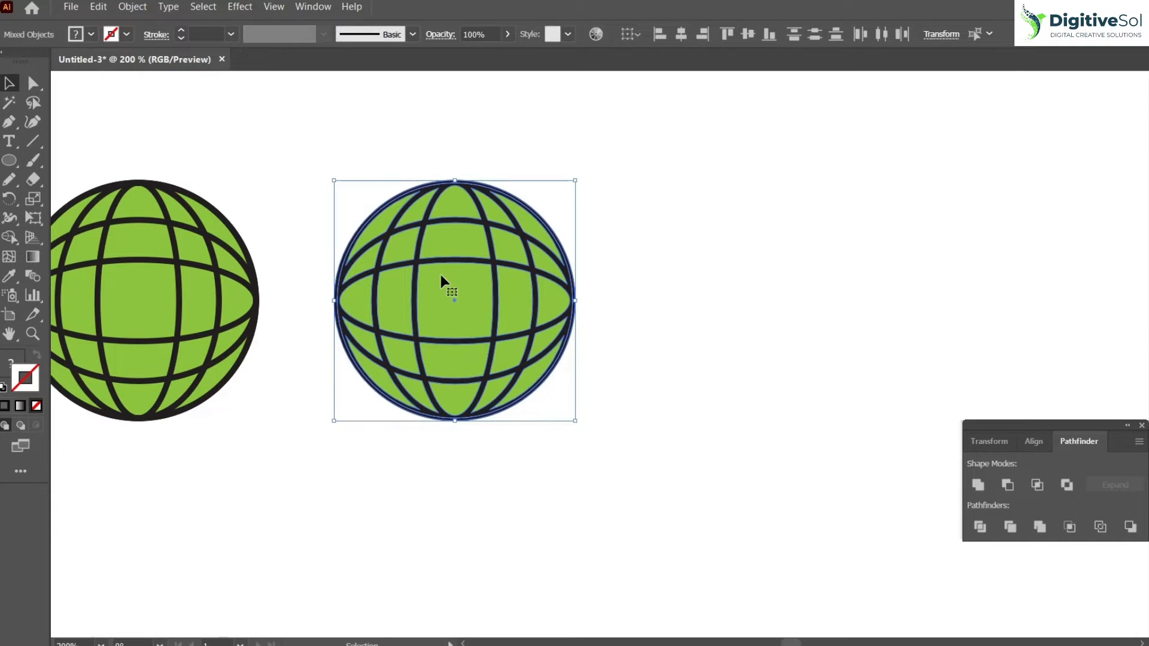
click(1007, 485)
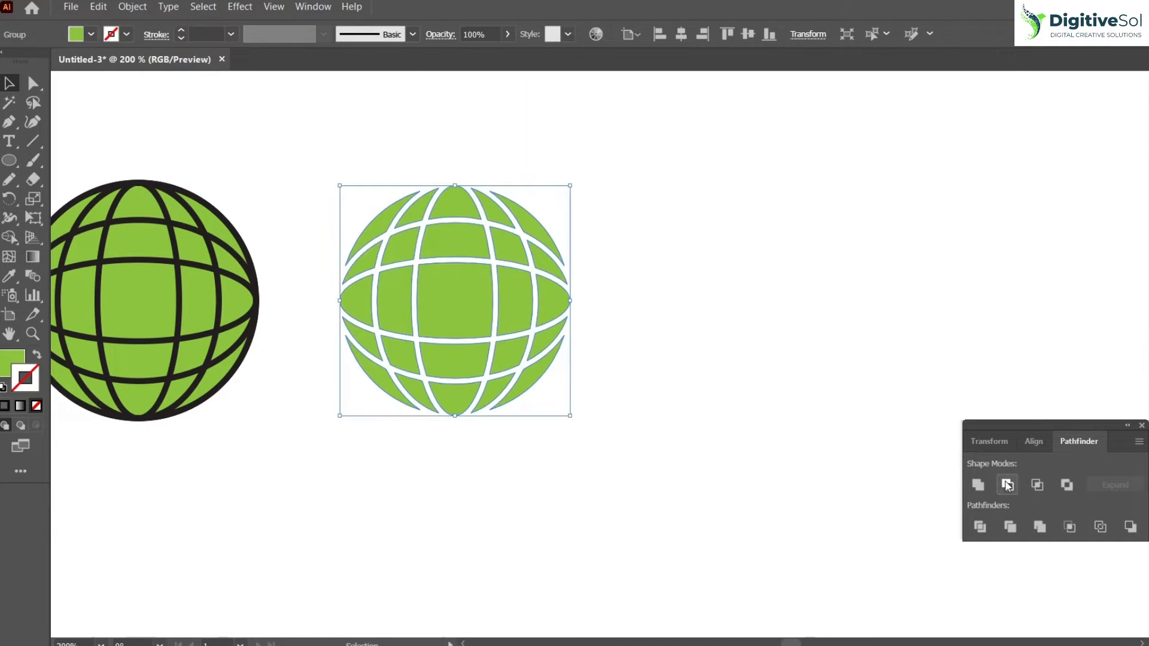
click(645, 448)
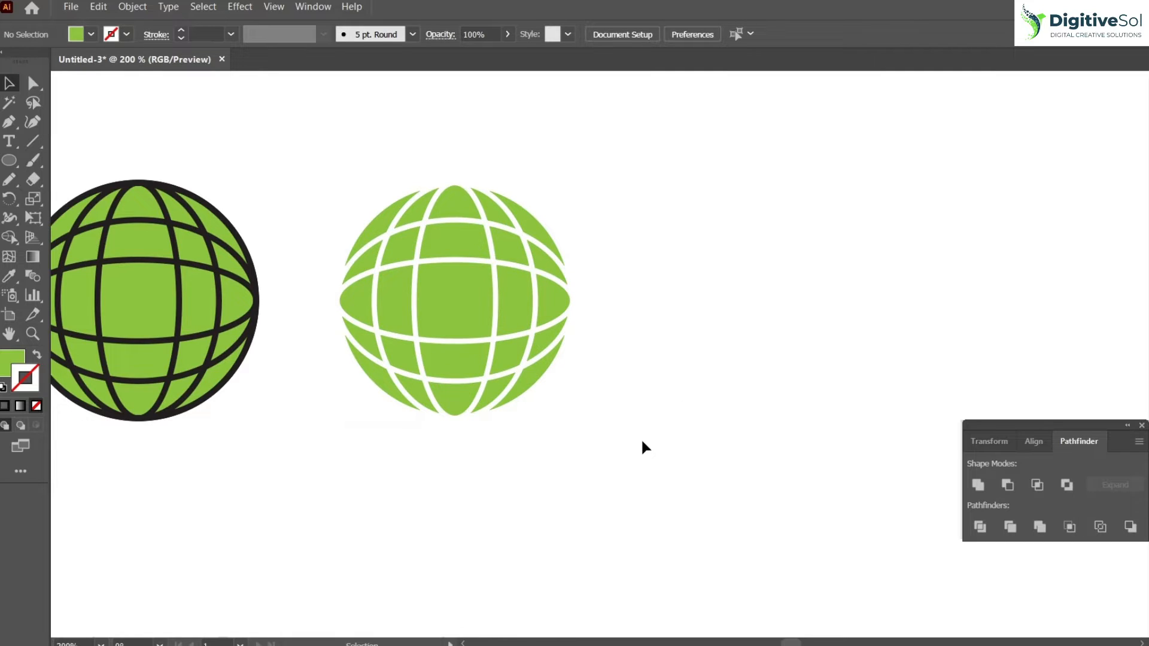
click(455, 300)
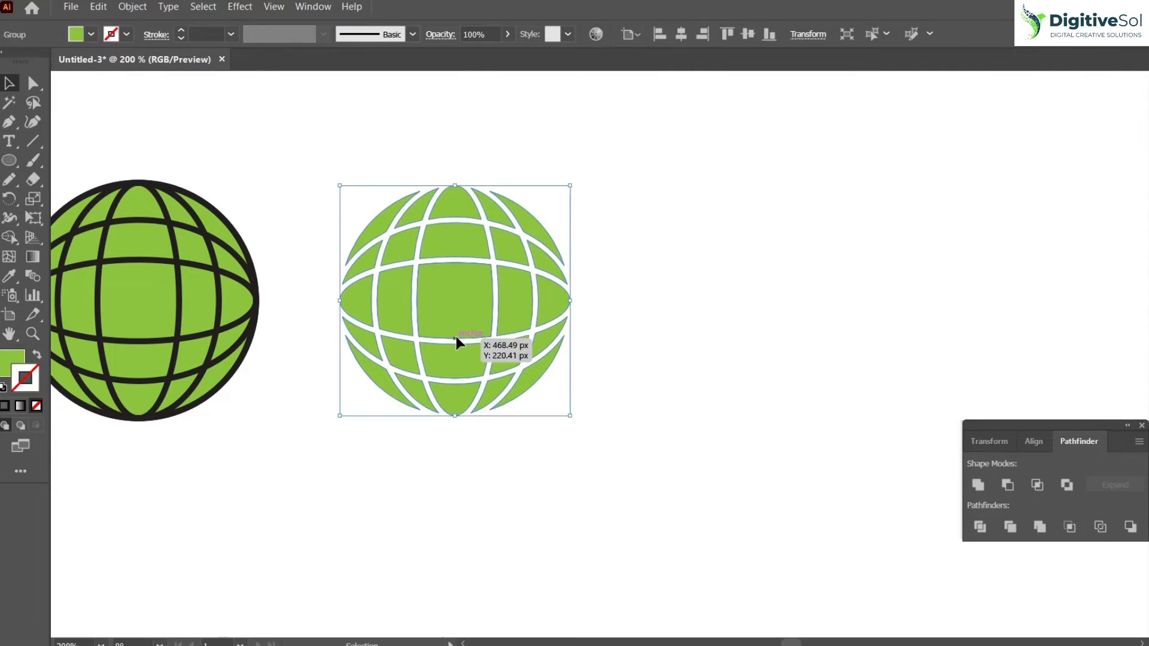
mouse_move(388, 42)
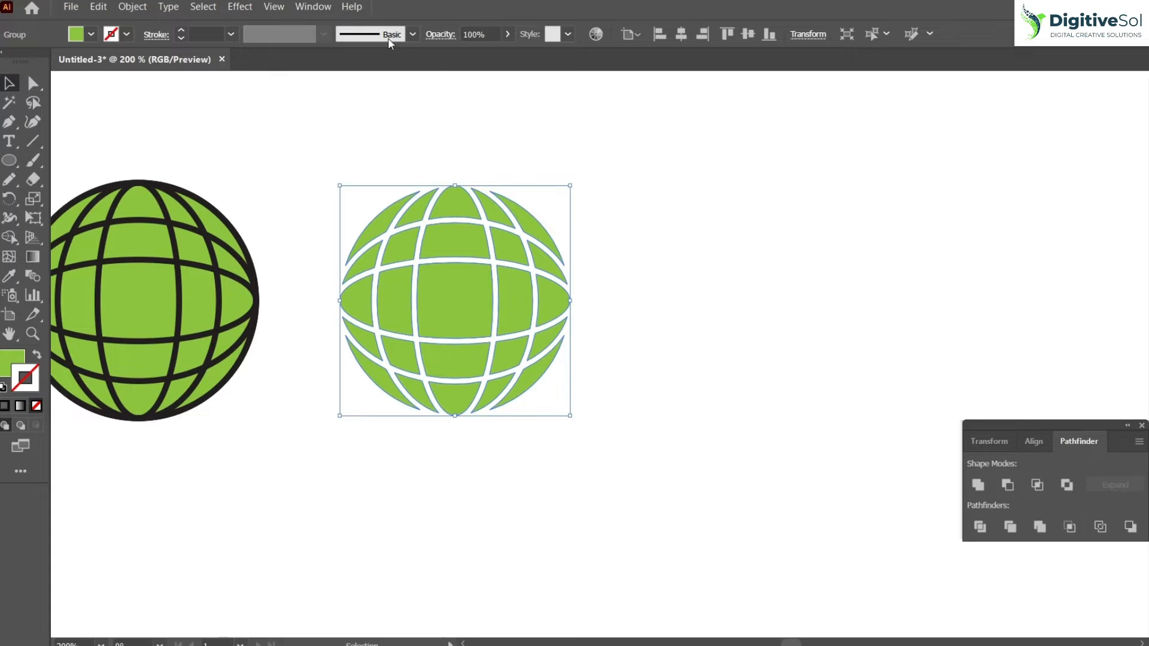
mouse_move(674, 313)
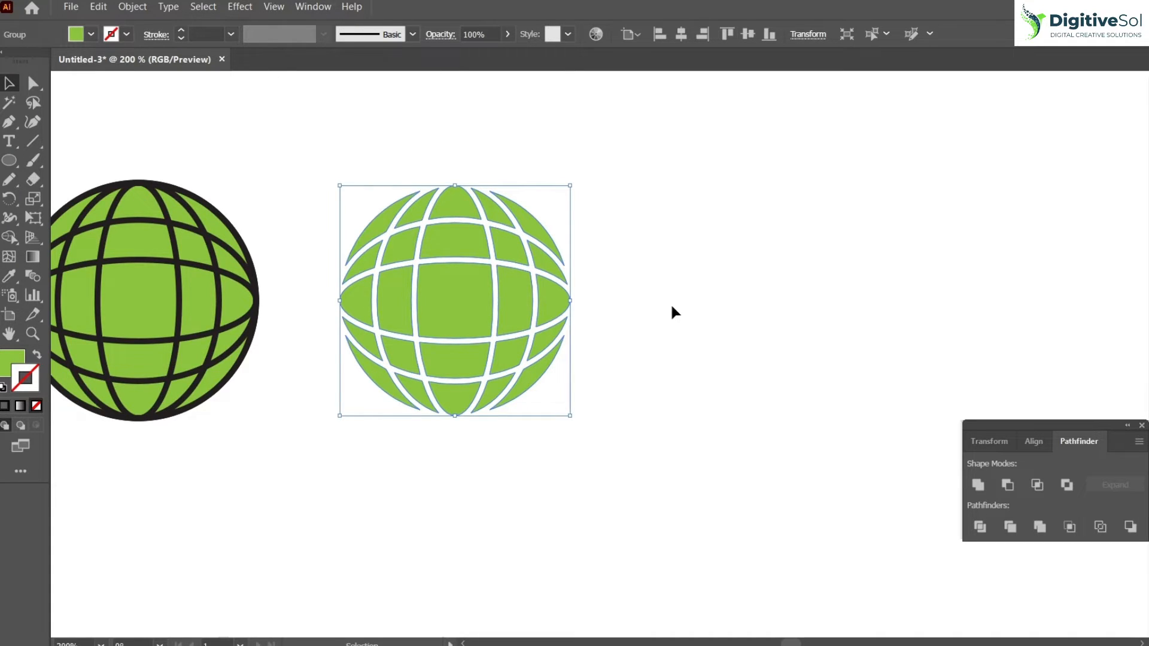
click(657, 306)
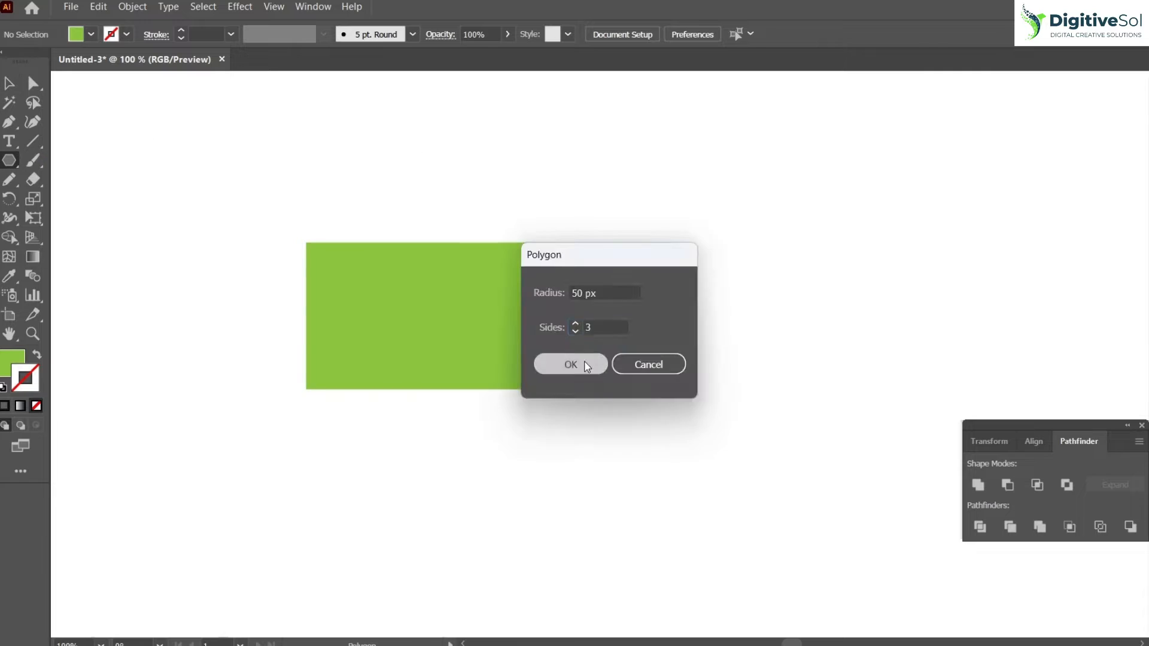
Step: Build the orange phone body with screen, speaker slot and home button cut out
click(571, 364)
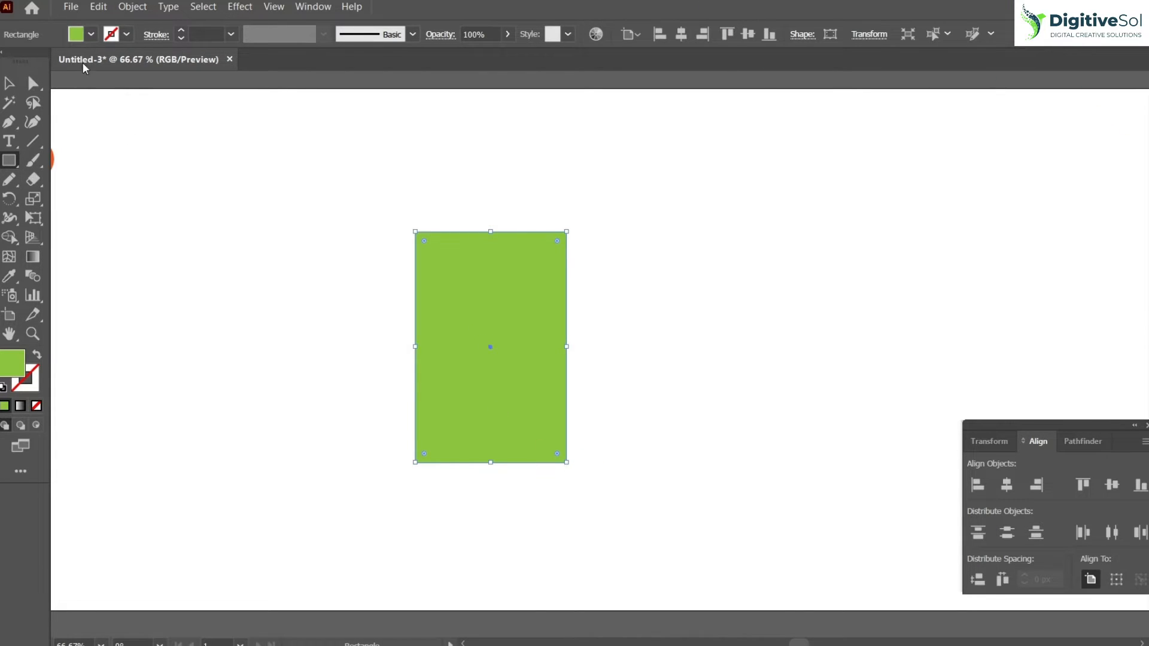
click(263, 313)
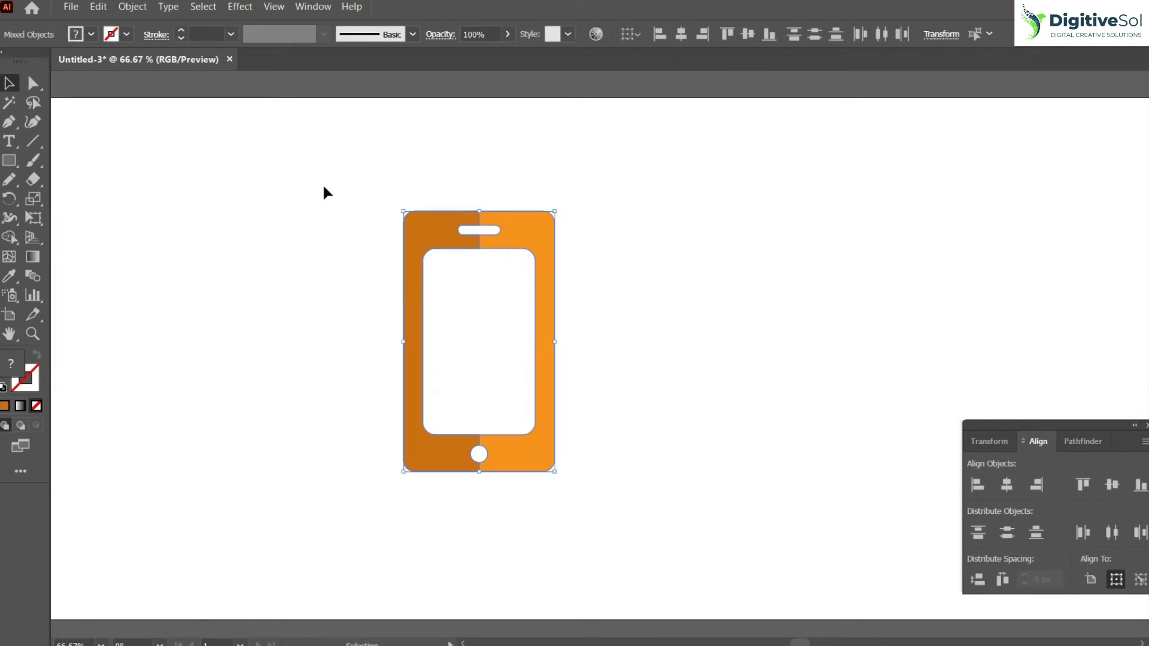
mouse_move(681, 390)
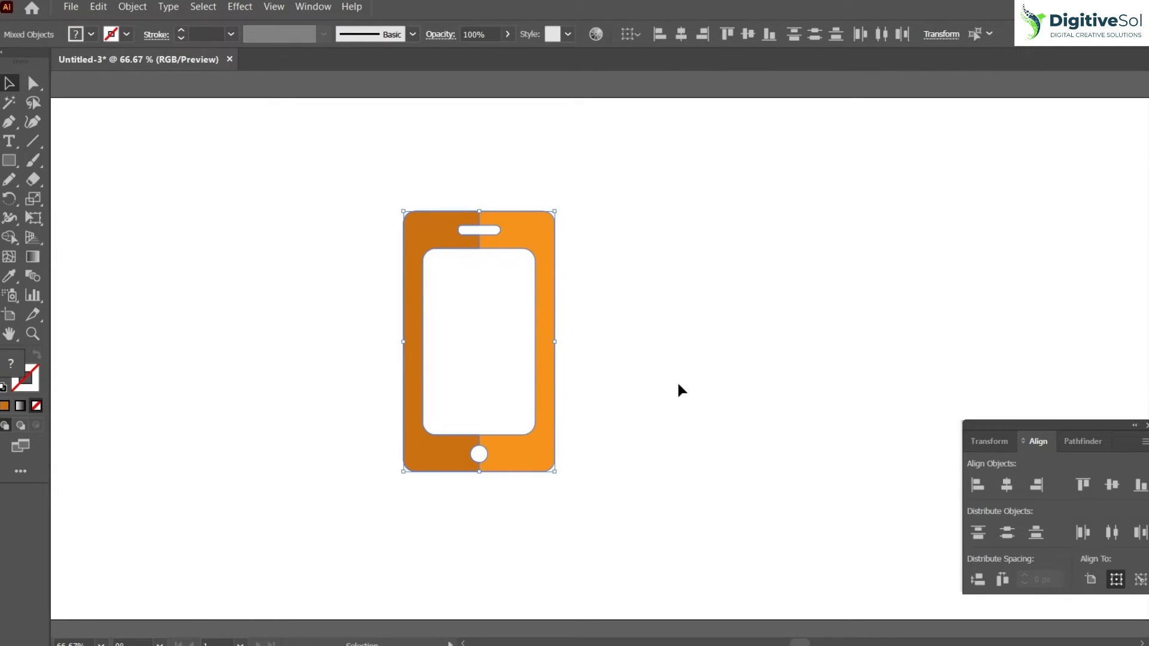
Step: Group the phone icon's parts into a single object with Ctrl+G
click(681, 390)
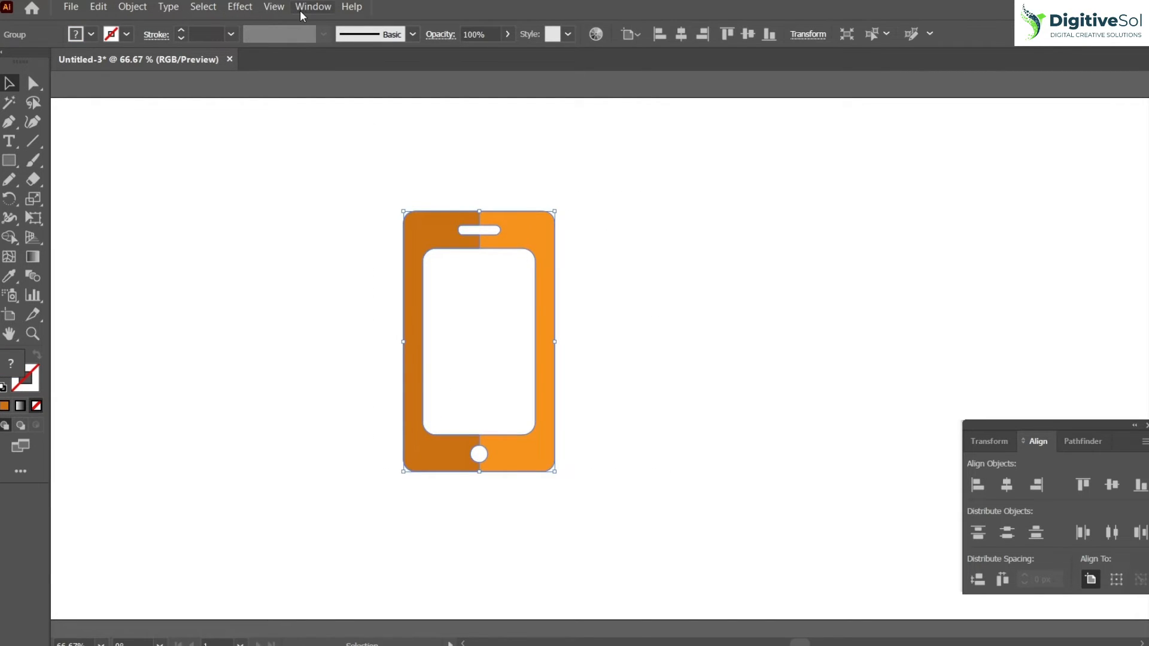
click(312, 7)
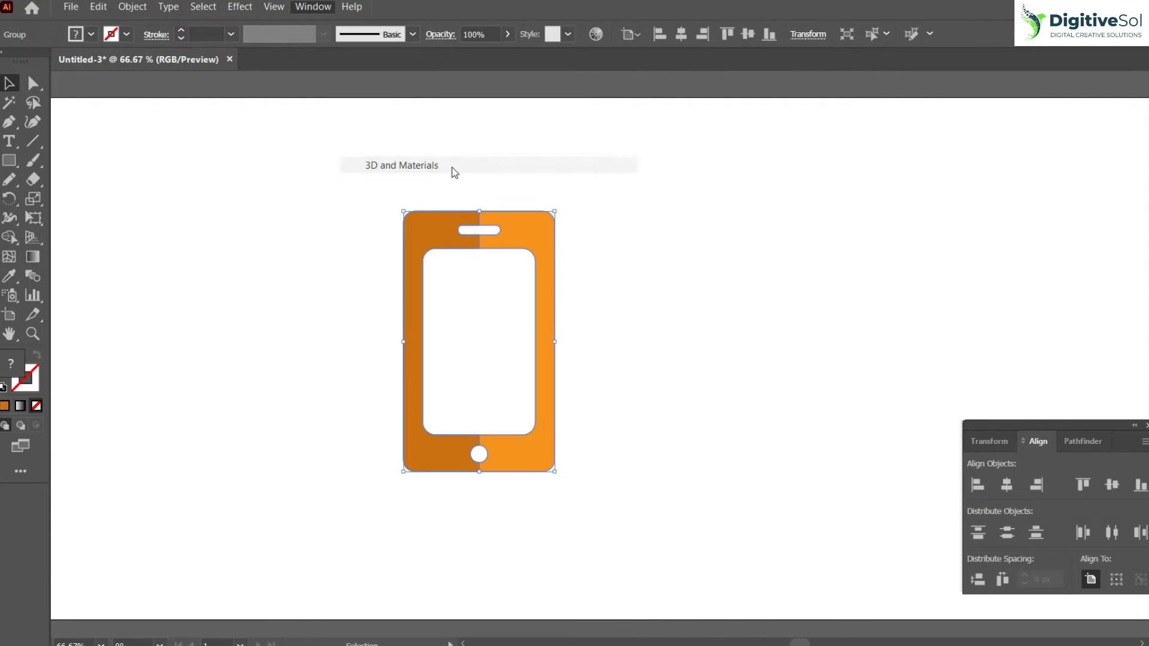
Step: Extrude the phone icon 25 px deep in 3D and Materials and adjust its lighting
click(403, 165)
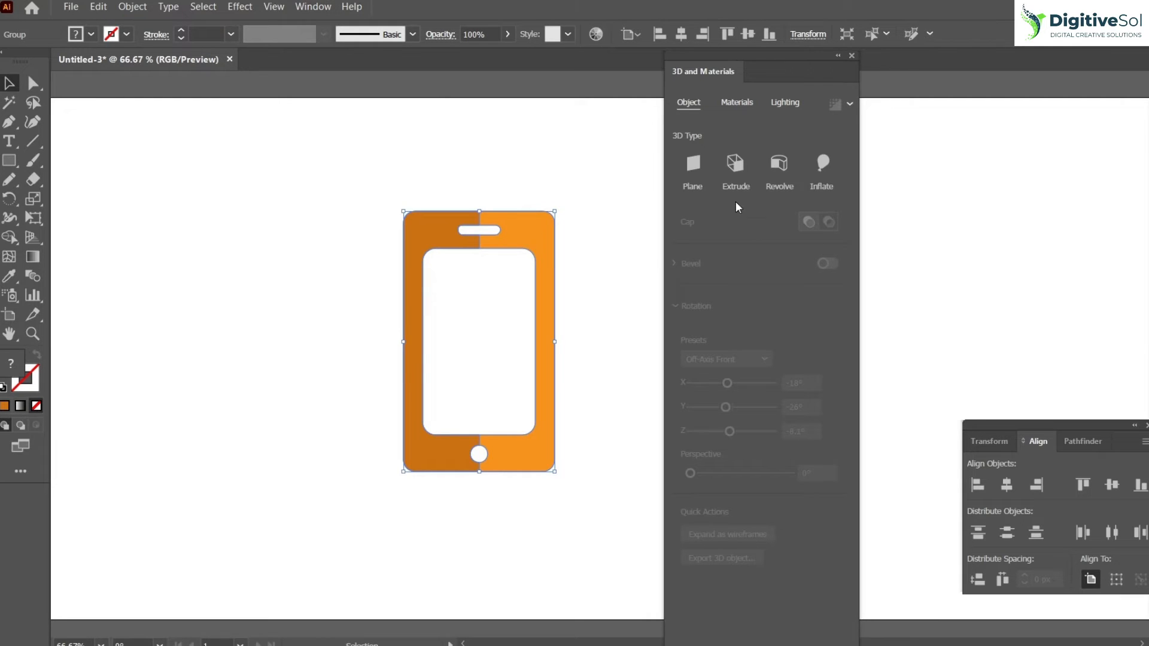
click(735, 168)
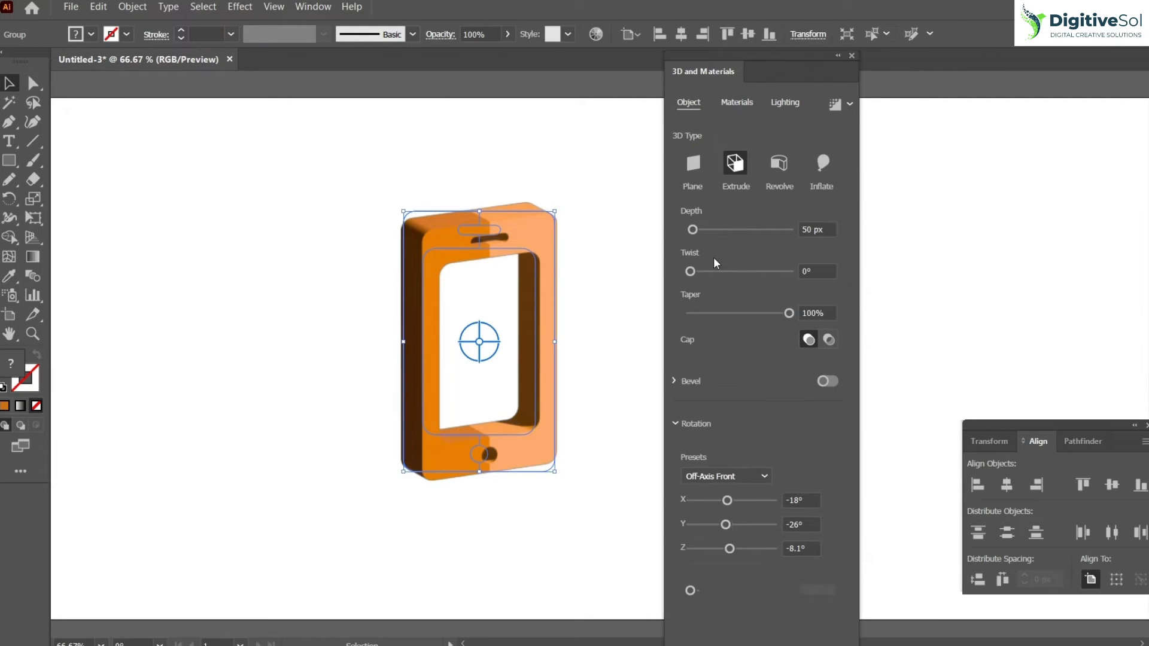
triple_click(814, 229)
text(25)
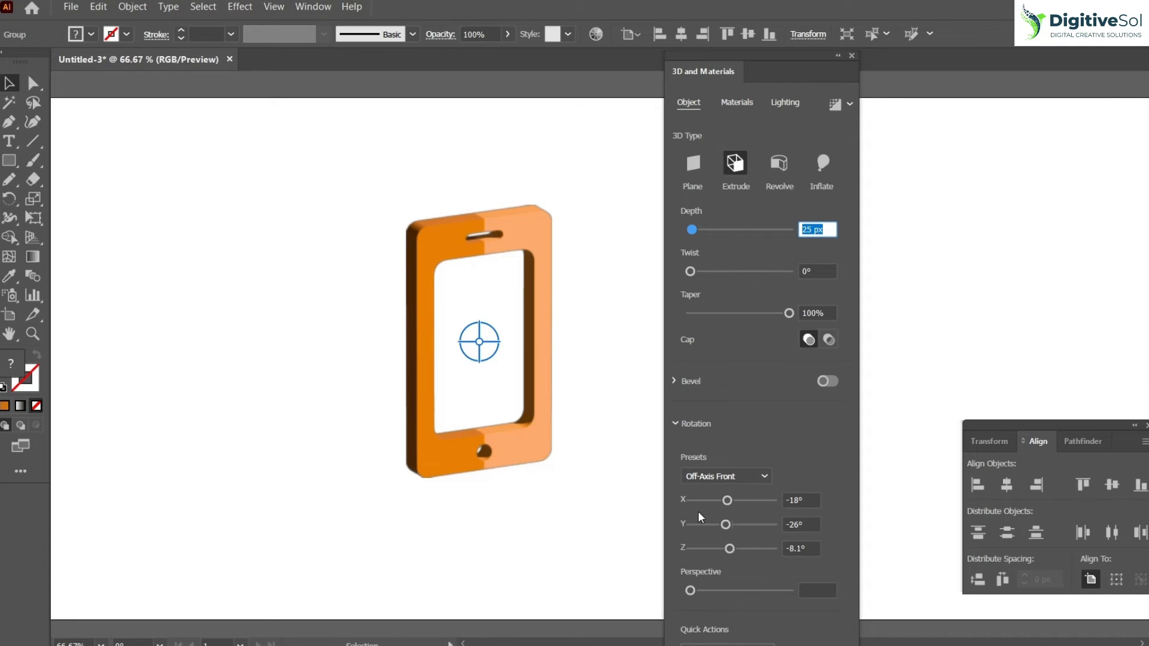
mouse_move(649, 252)
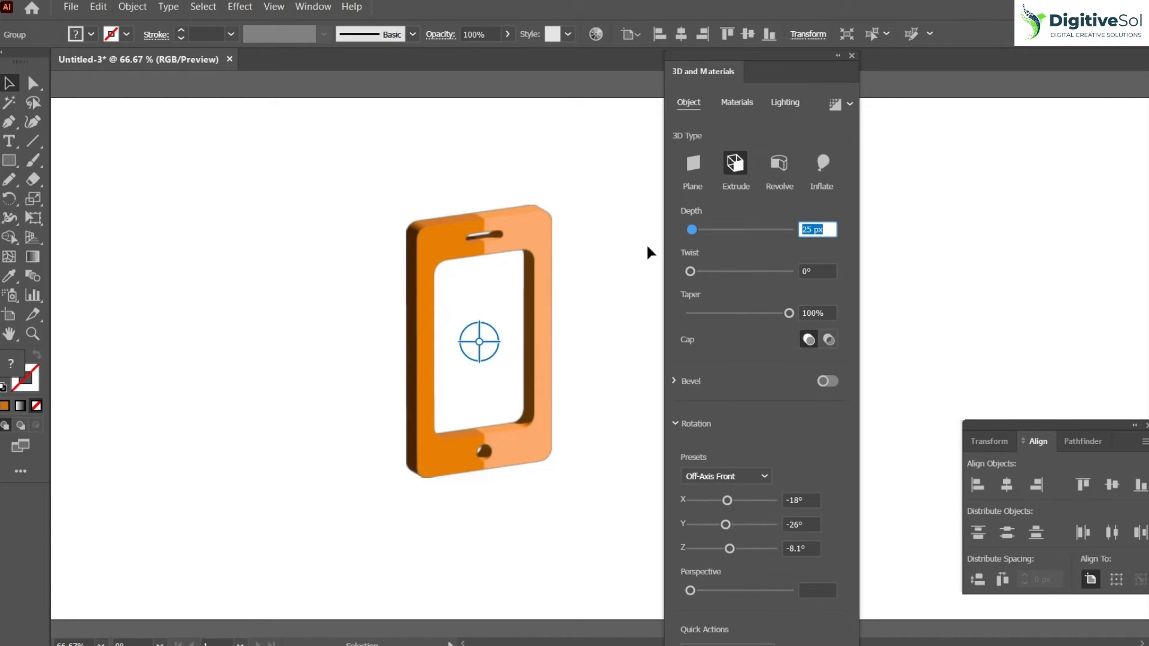
click(784, 102)
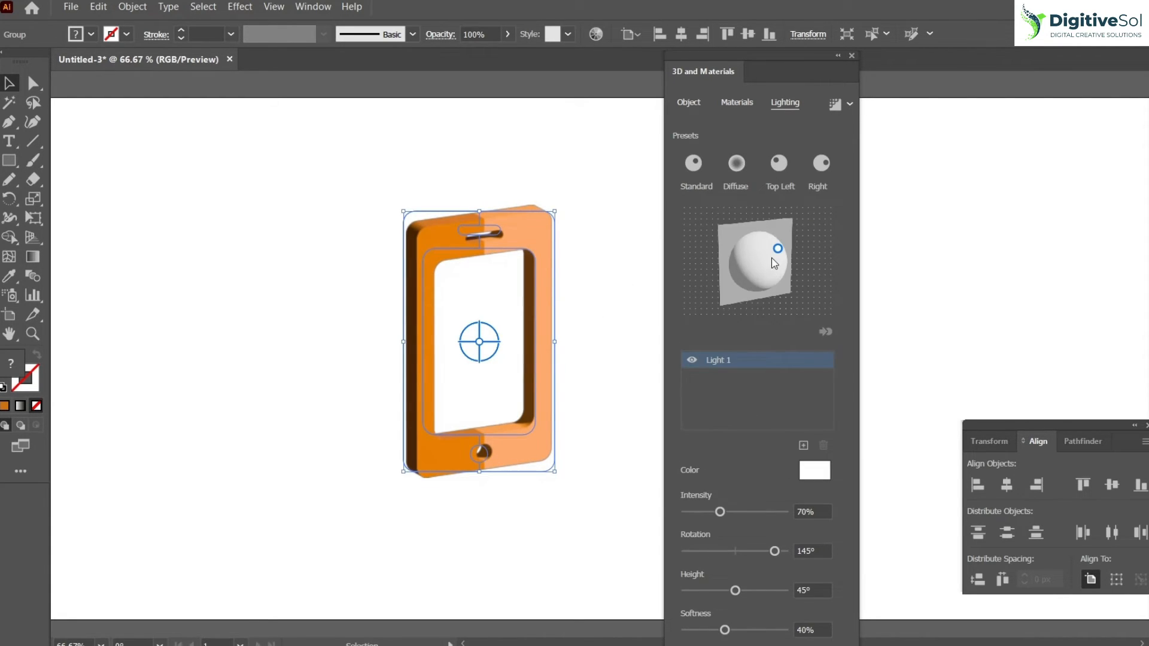
click(778, 162)
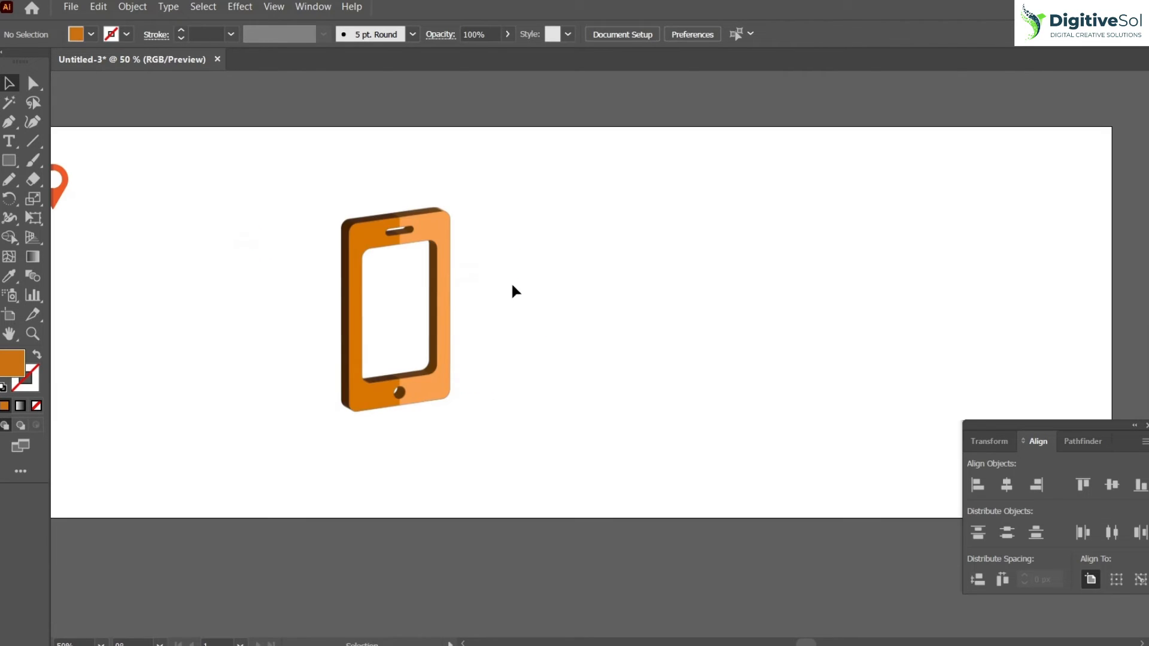
Step: Fill the right half of the phone body teal and the left half a darker teal
click(396, 308)
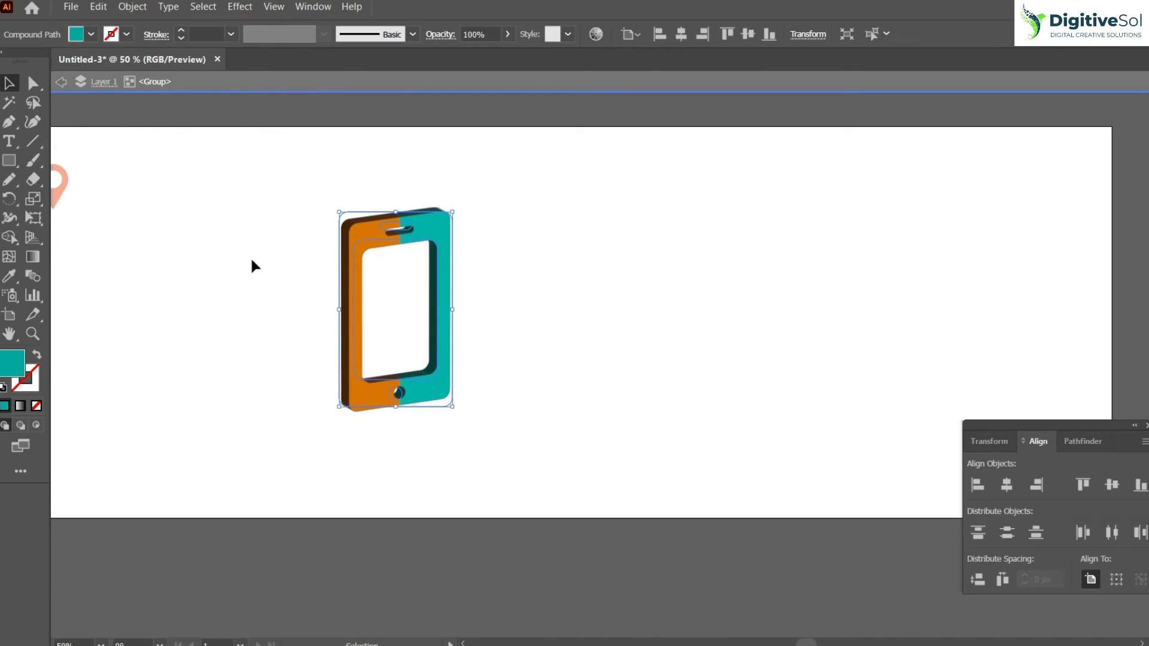
click(436, 246)
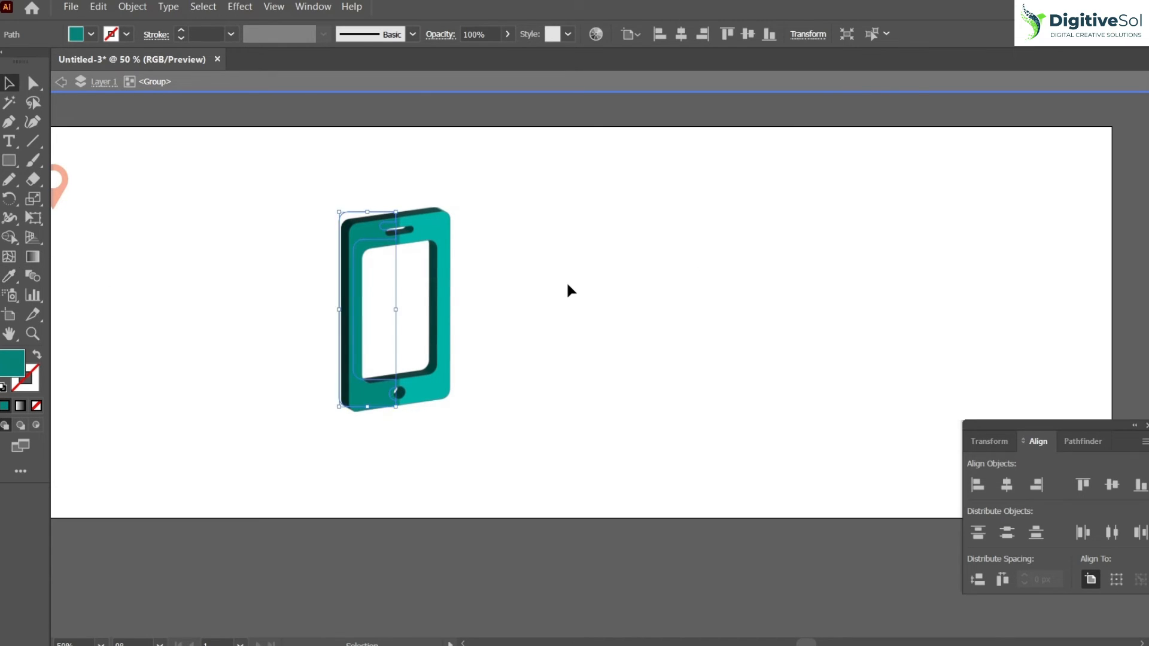
click(533, 249)
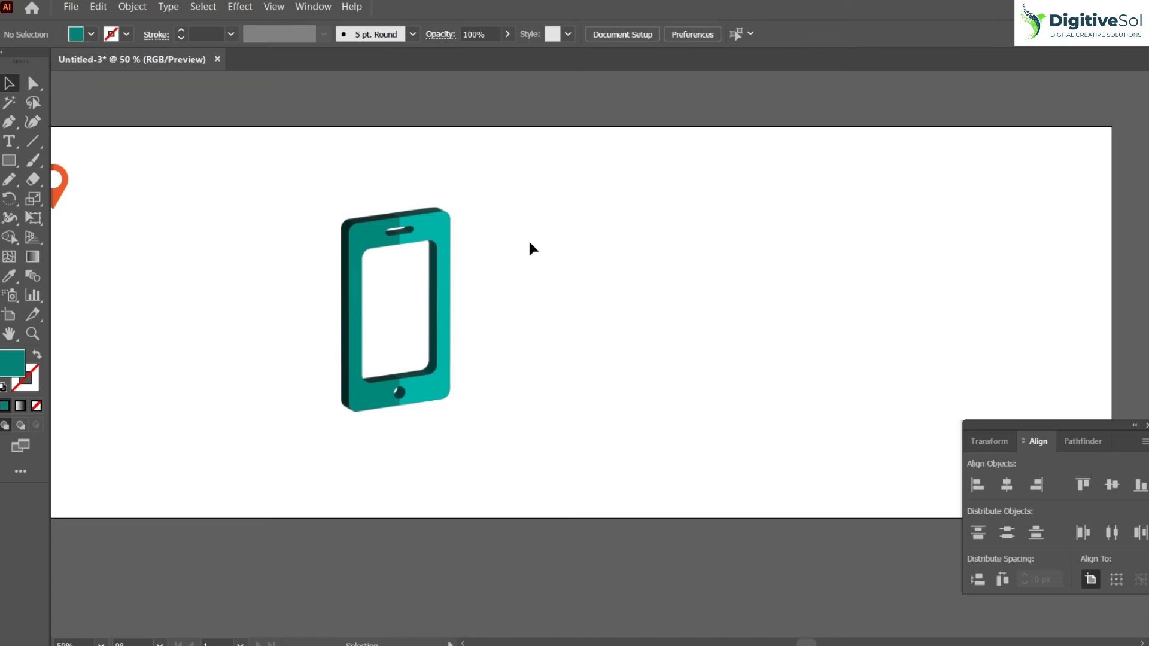
mouse_move(422, 260)
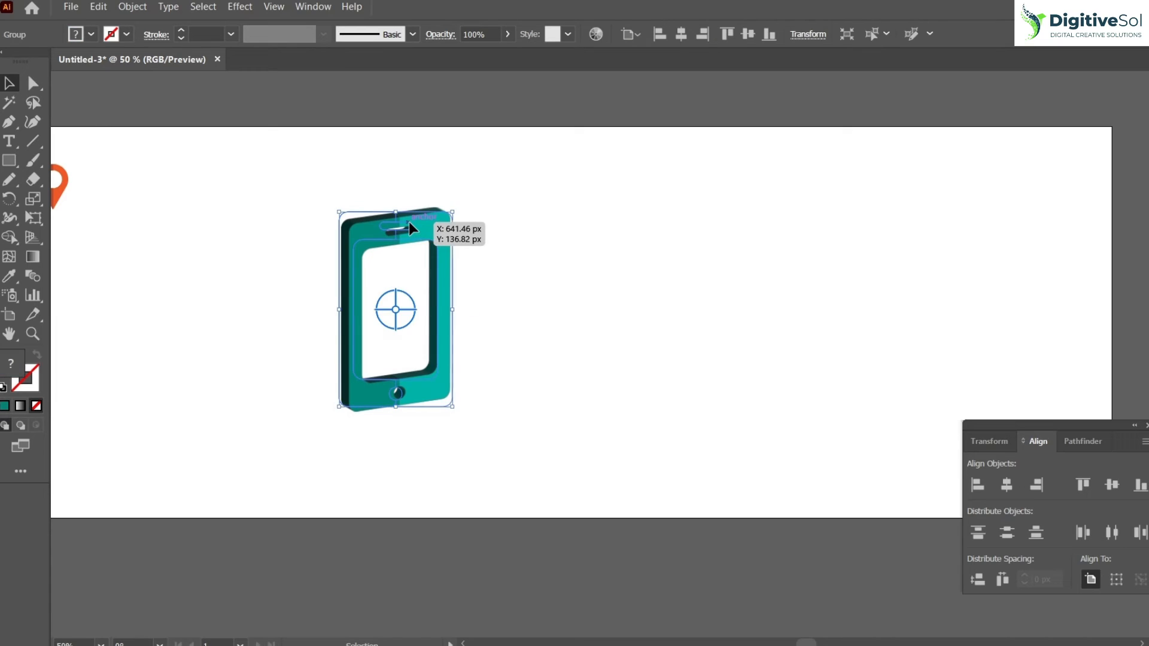
Step: Reopen the teal phone's 3D and Materials effect from its Appearance panel for editing
click(313, 7)
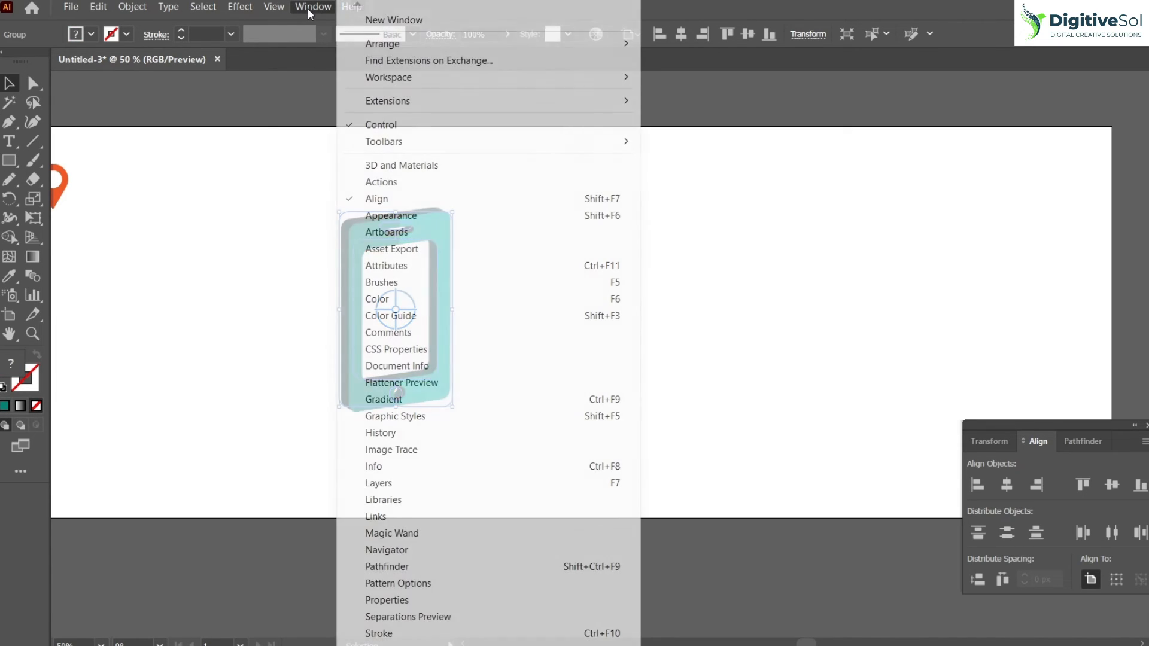
click(391, 215)
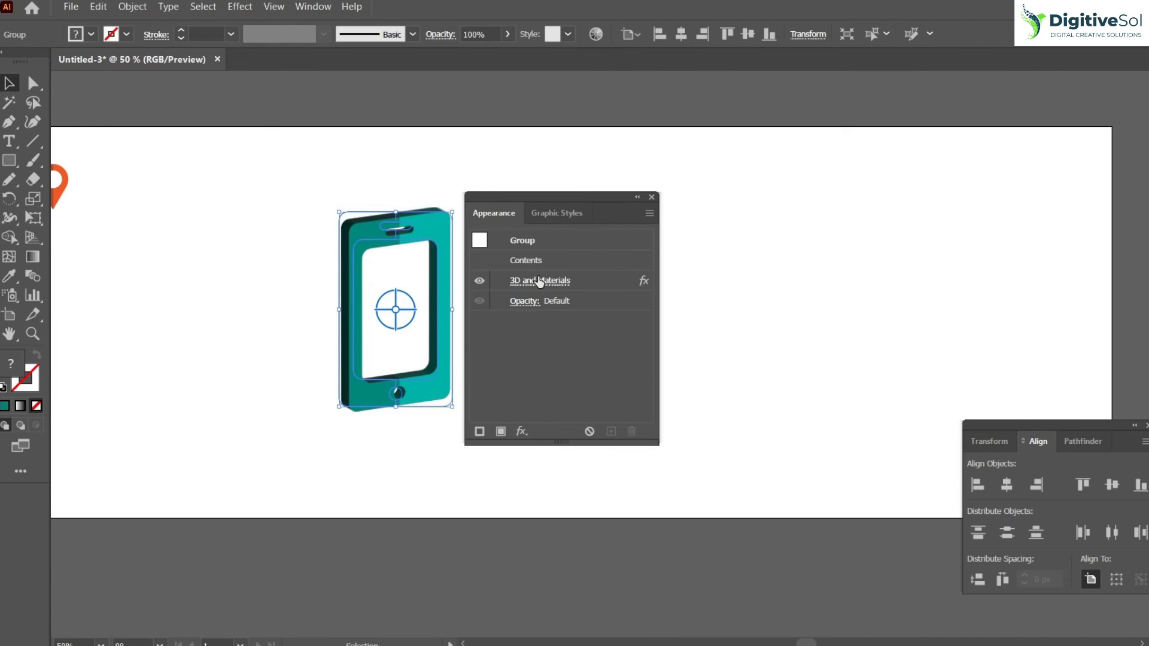
click(538, 280)
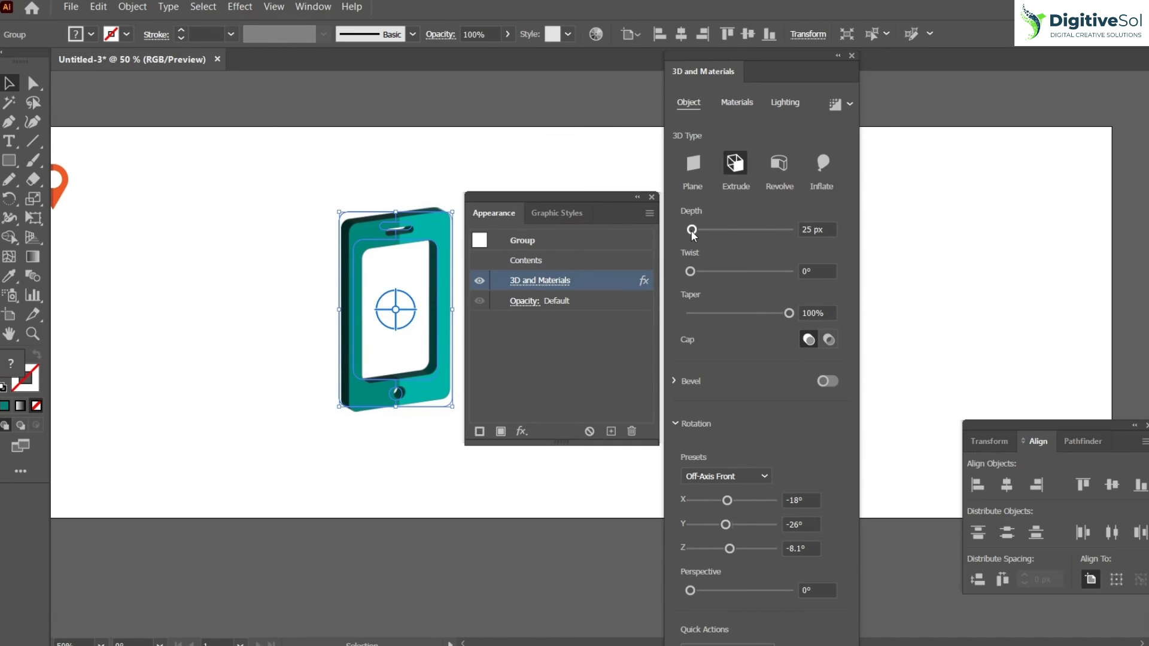